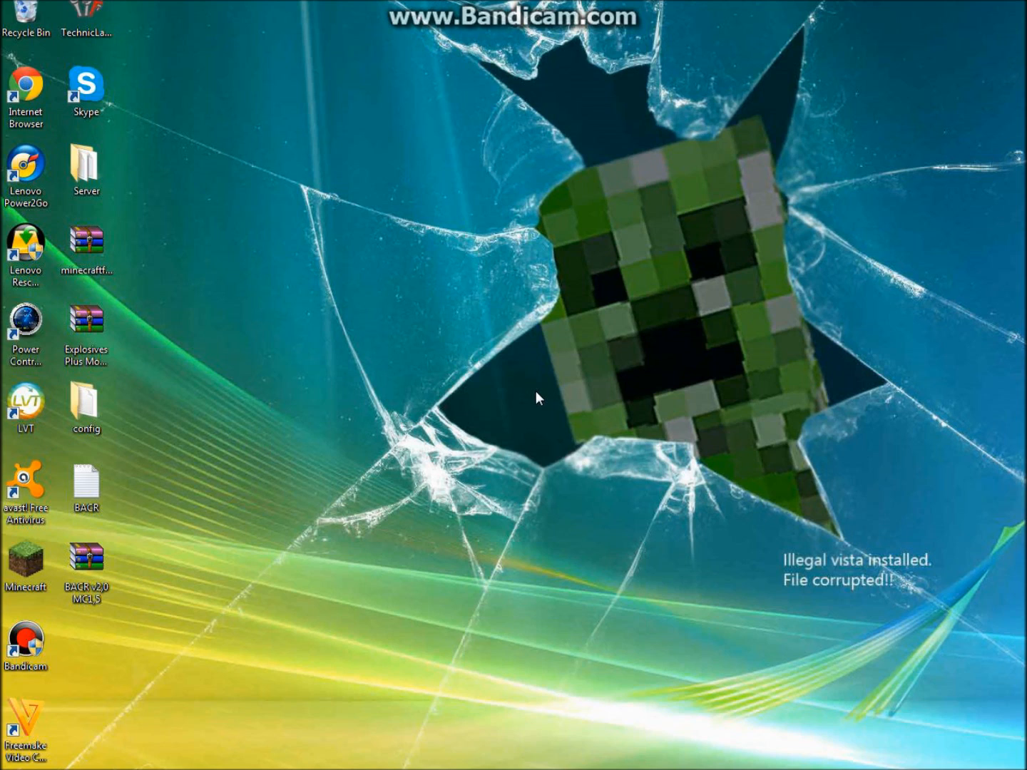
{"action": "mouse_move", "coordinate": [567, 554]}
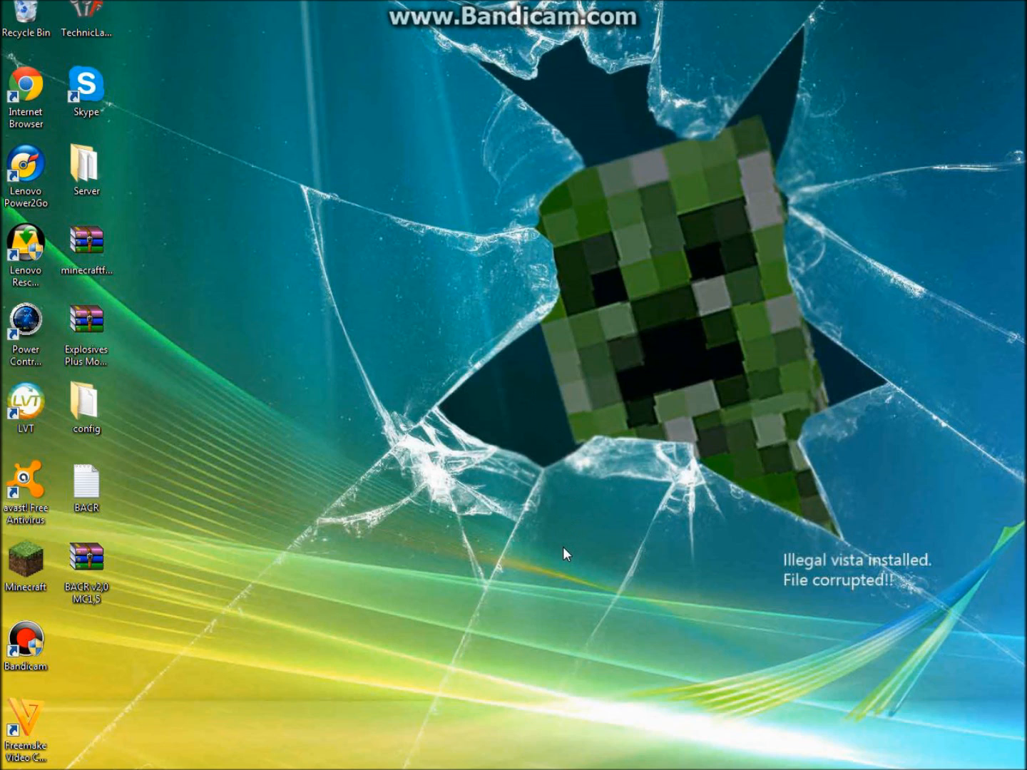
{"action": "mouse_move", "coordinate": [350, 659]}
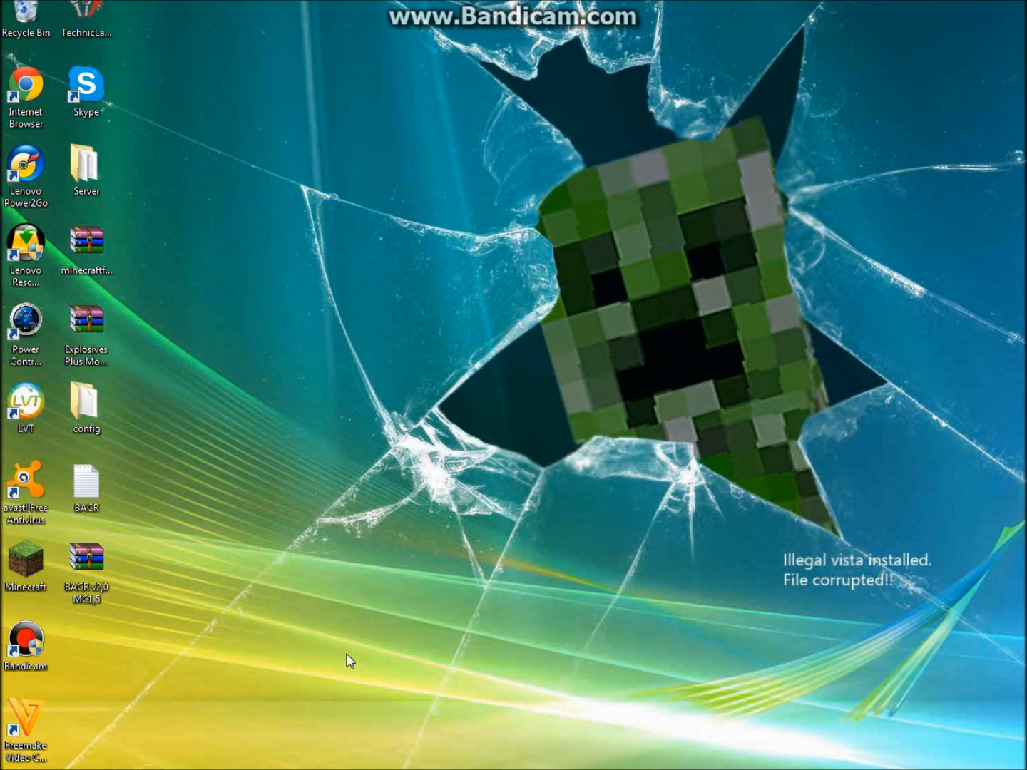
{"action": "mouse_move", "coordinate": [355, 554]}
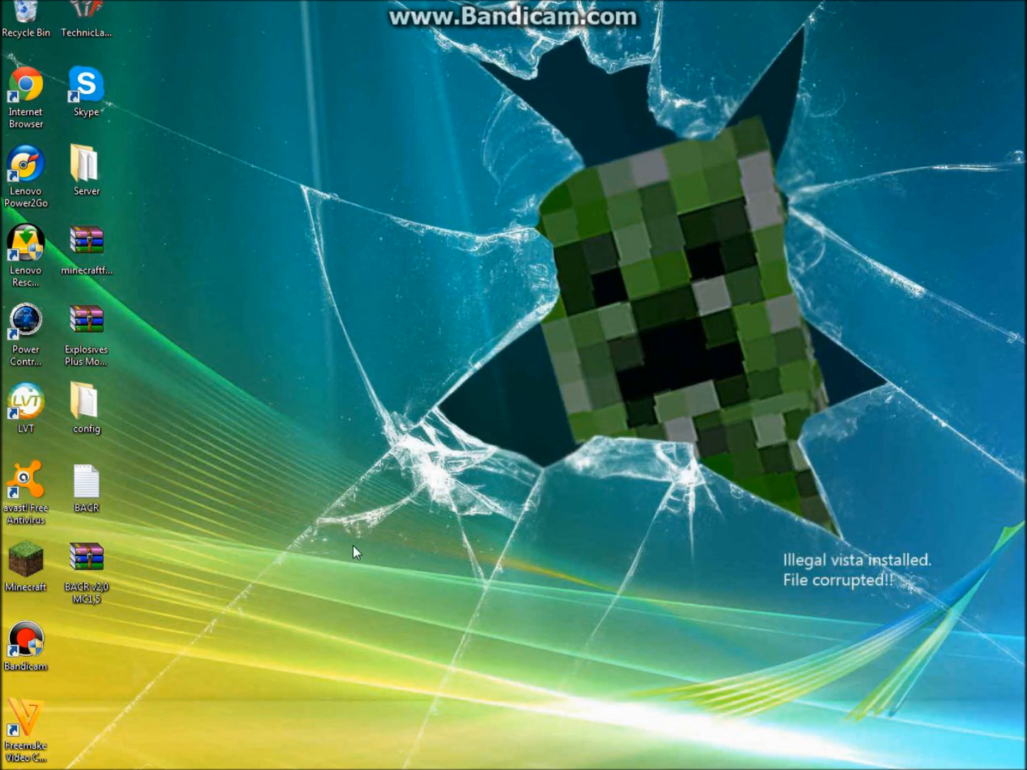
{"action": "mouse_move", "coordinate": [364, 511]}
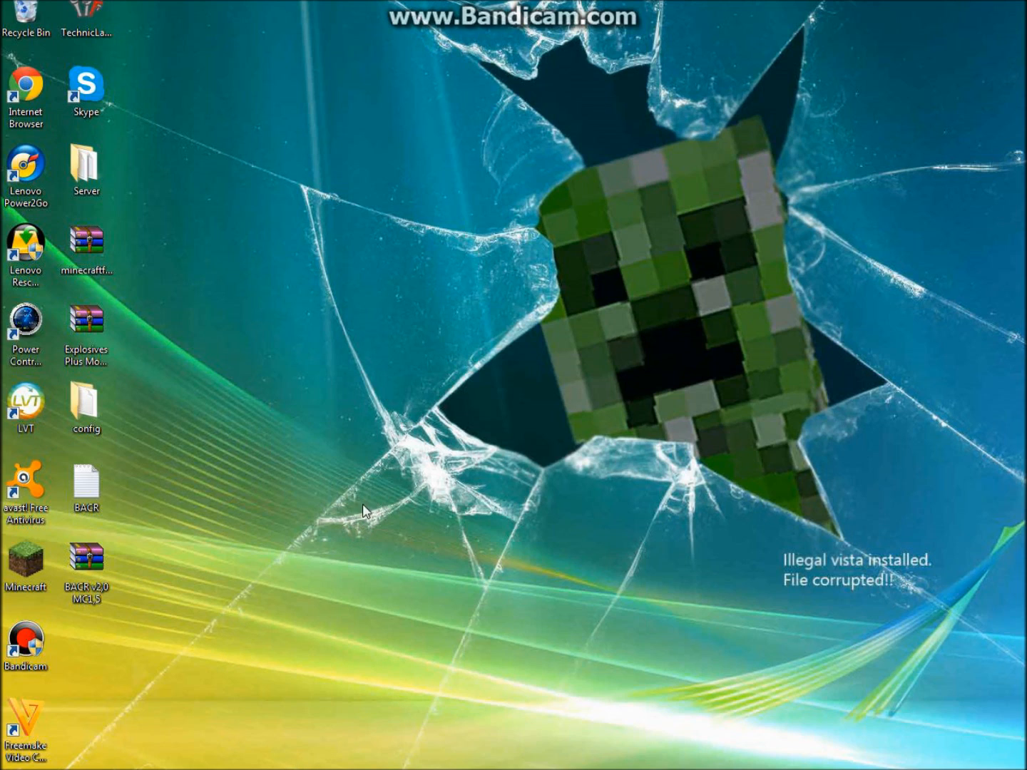
{"action": "mouse_move", "coordinate": [239, 708]}
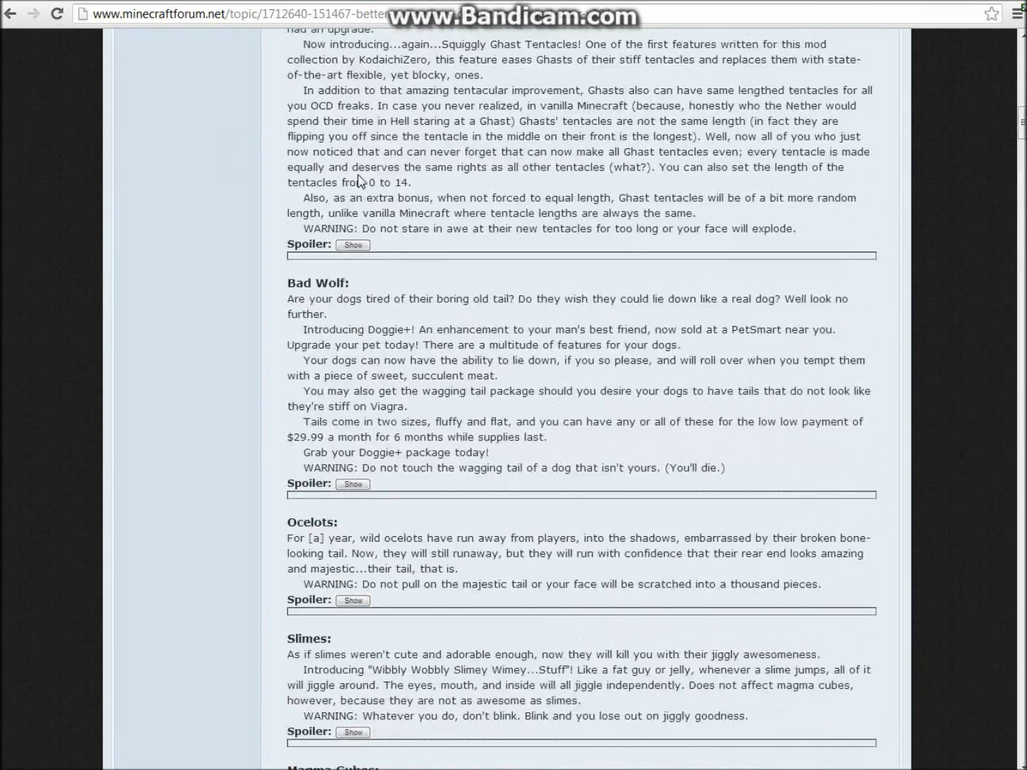
Scroll the BACR thread to its downloads and get 'BACR v2.0 for Minecraft 1.5'.
{"action": "scroll", "scroll_direction": "up", "scroll_amount": 3}
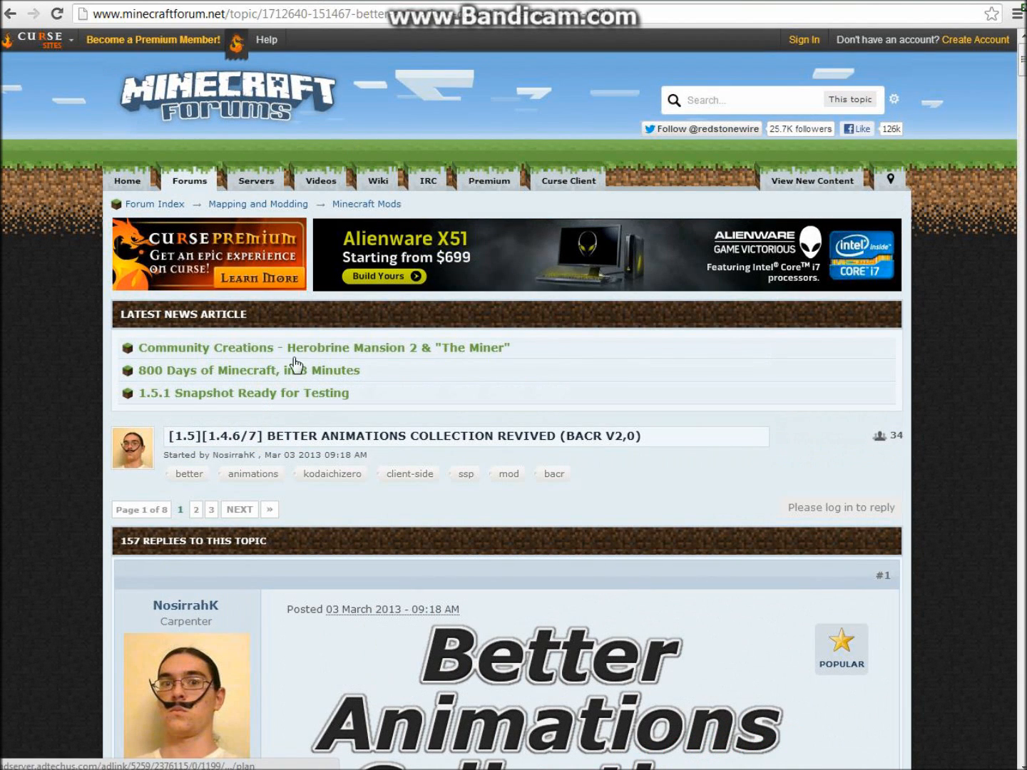
{"action": "mouse_move", "coordinate": [519, 588]}
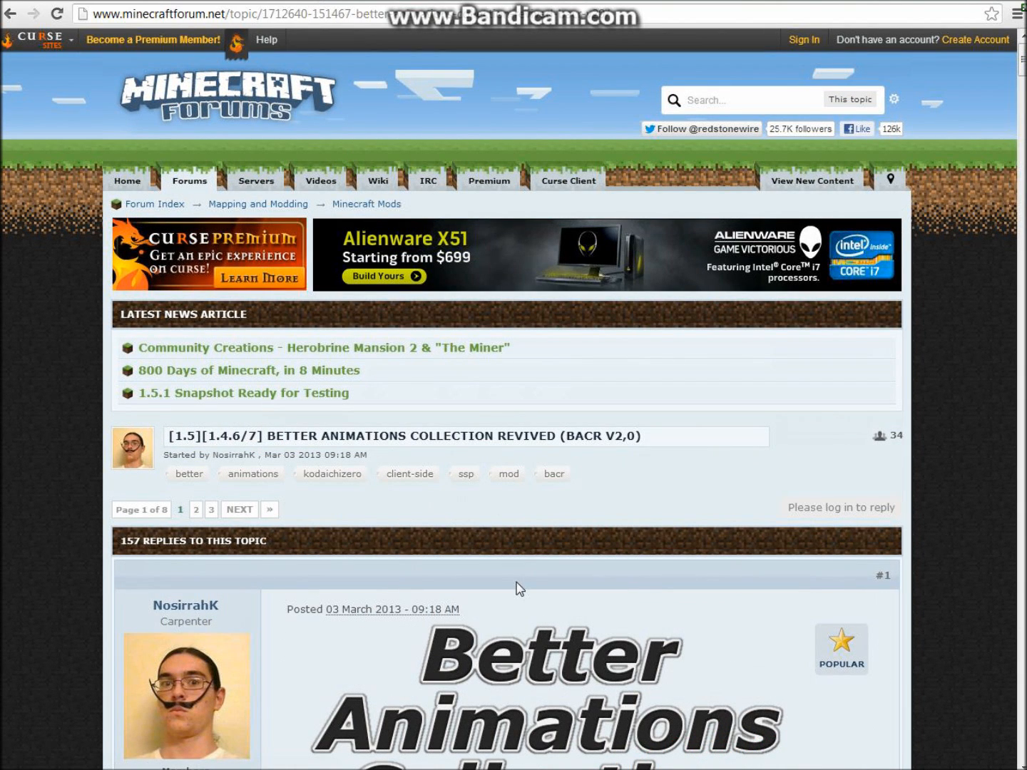
{"action": "scroll", "scroll_direction": "down", "scroll_amount": 3}
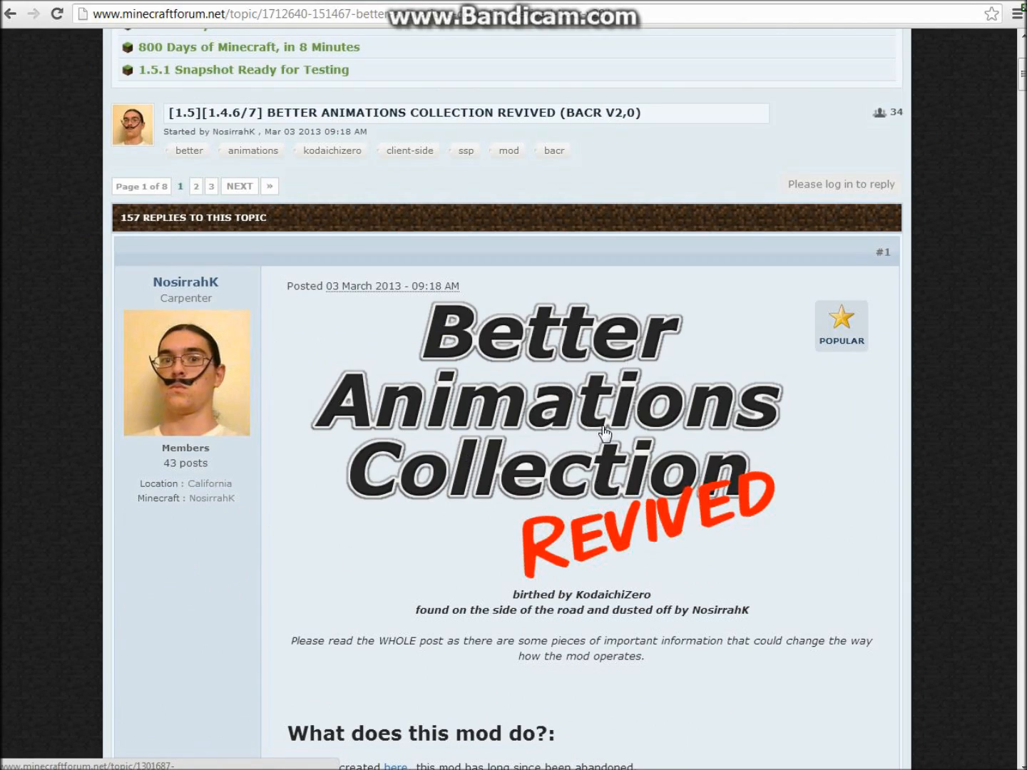
{"action": "scroll", "scroll_direction": "down", "scroll_amount": 3}
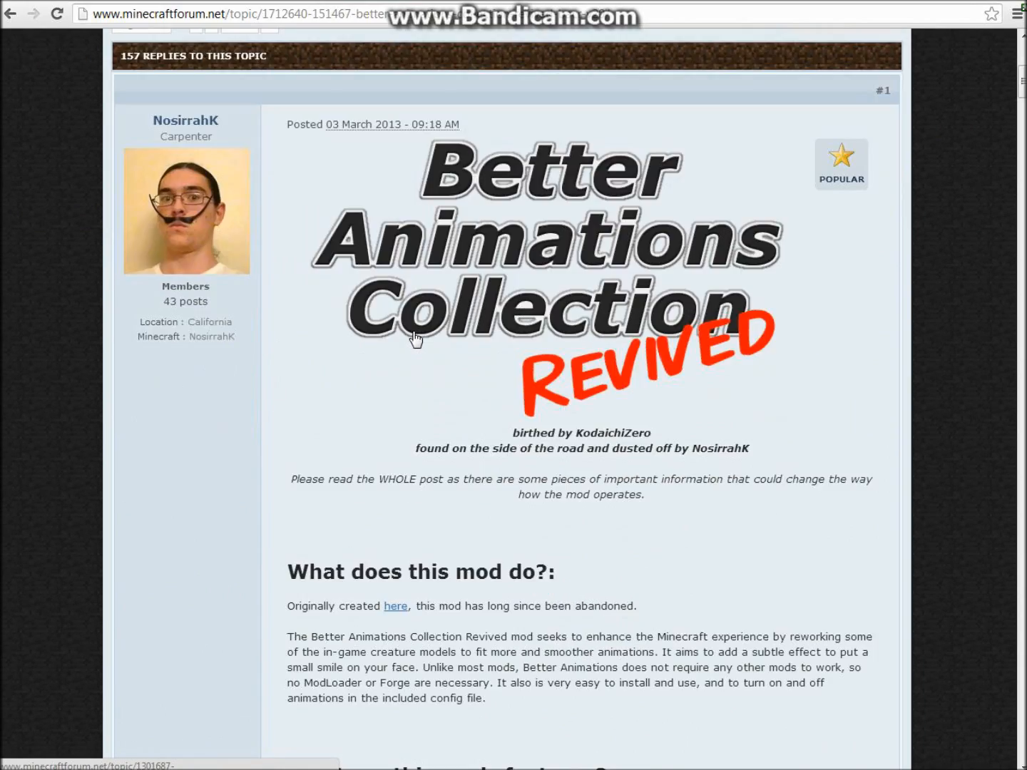
{"action": "scroll", "scroll_direction": "down", "scroll_amount": 3}
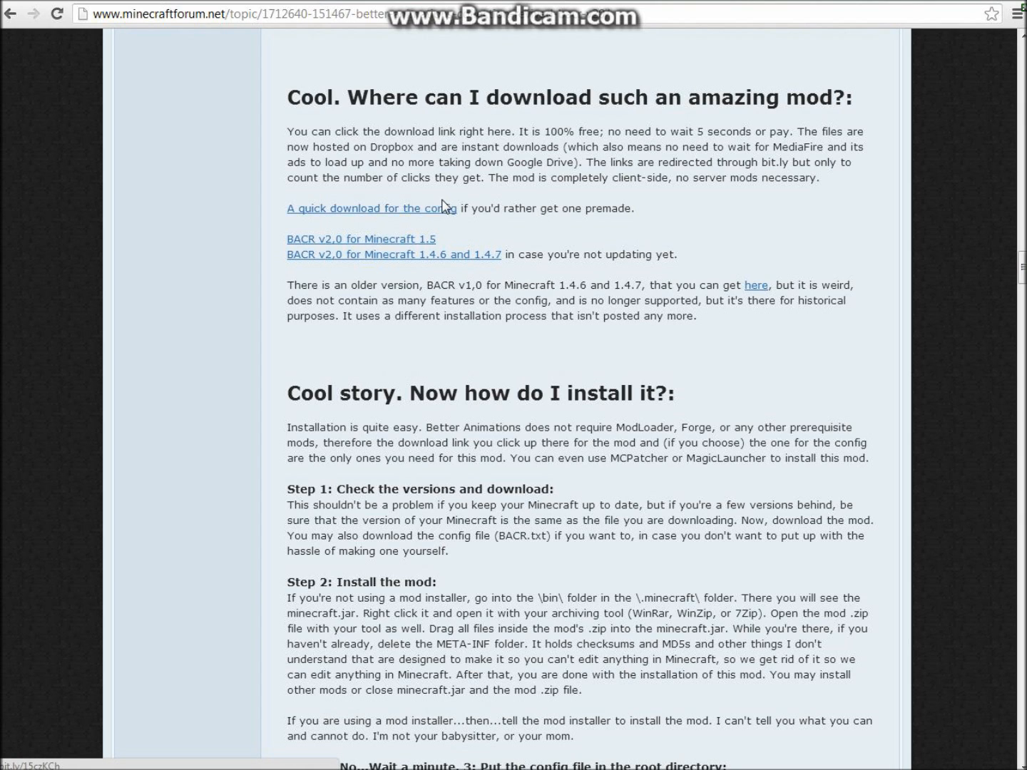
{"action": "left_click", "coordinate": [371, 208]}
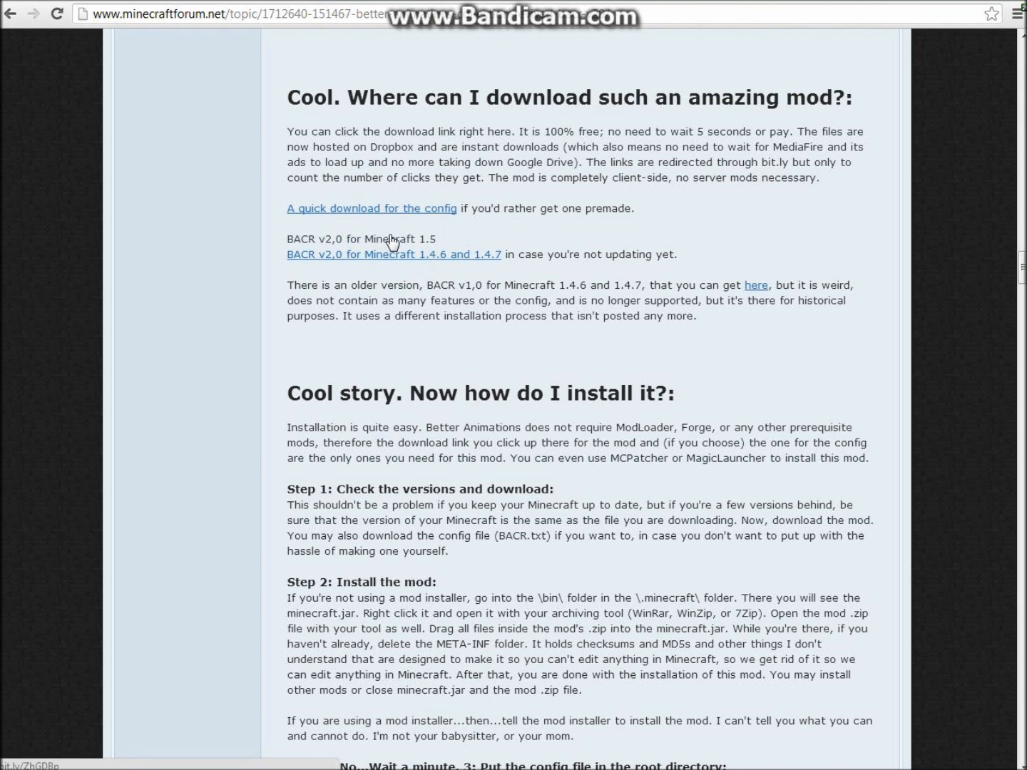
{"action": "mouse_move", "coordinate": [314, 250]}
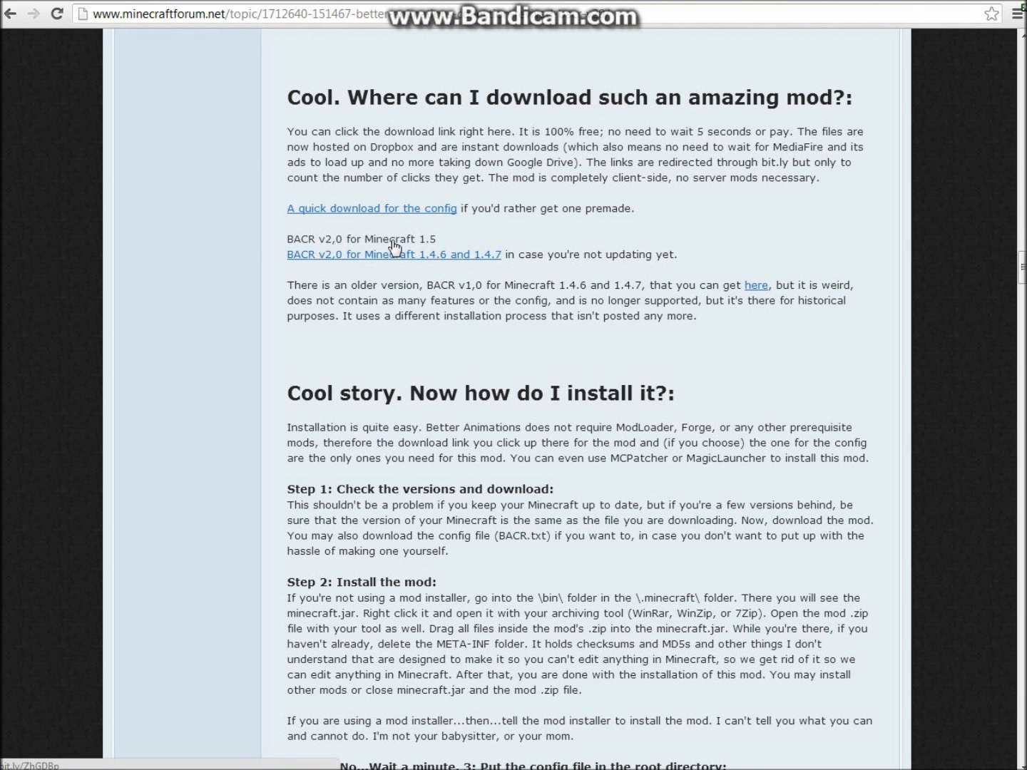
{"action": "mouse_move", "coordinate": [393, 251]}
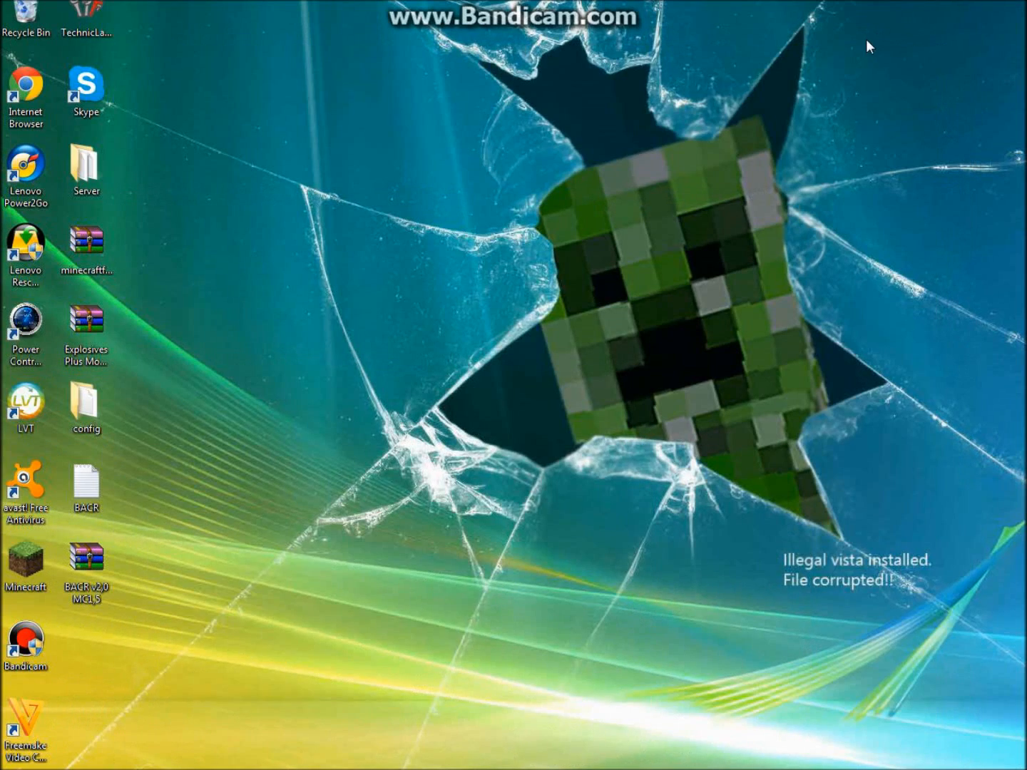
Launch Minecraft from its desktop shortcut.
{"action": "left_click", "coordinate": [25, 565]}
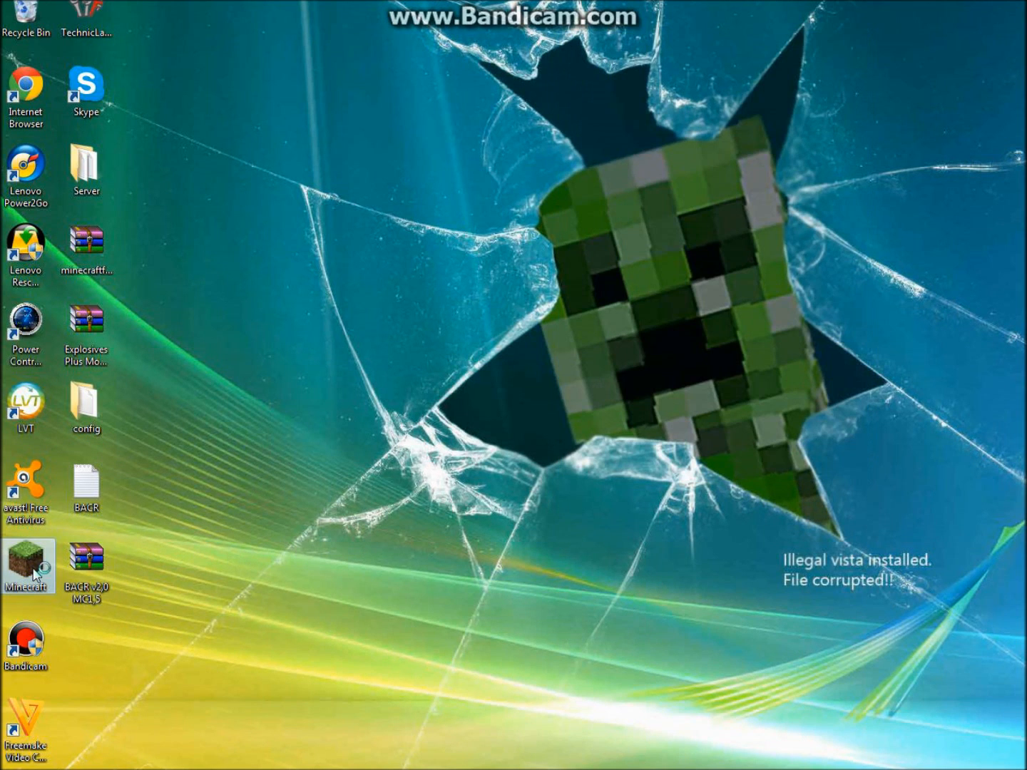
{"action": "double_click", "coordinate": [26, 565]}
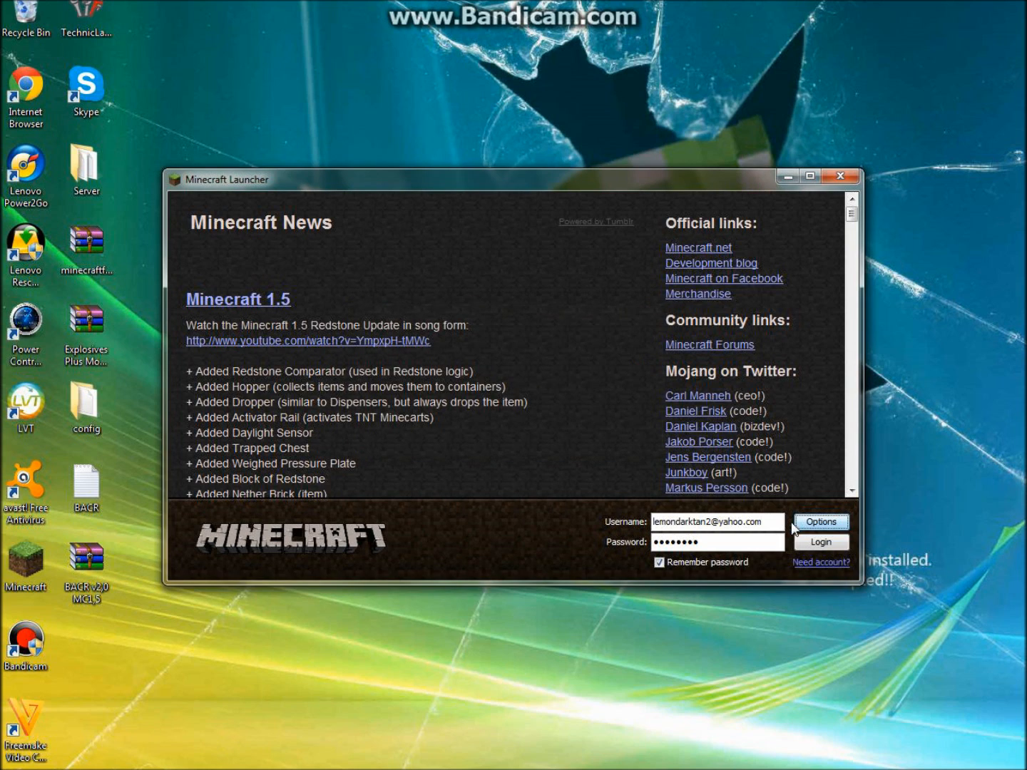
Log in through the launcher so Minecraft starts loading.
{"action": "left_click", "coordinate": [821, 542]}
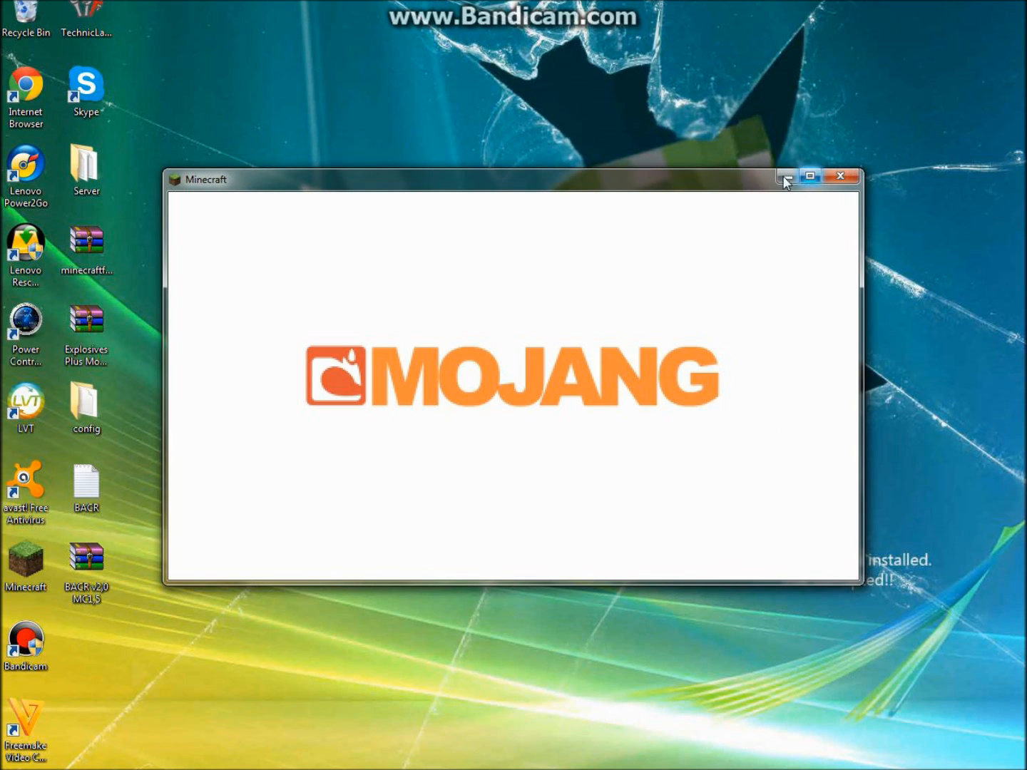
{"action": "mouse_move", "coordinate": [420, 93]}
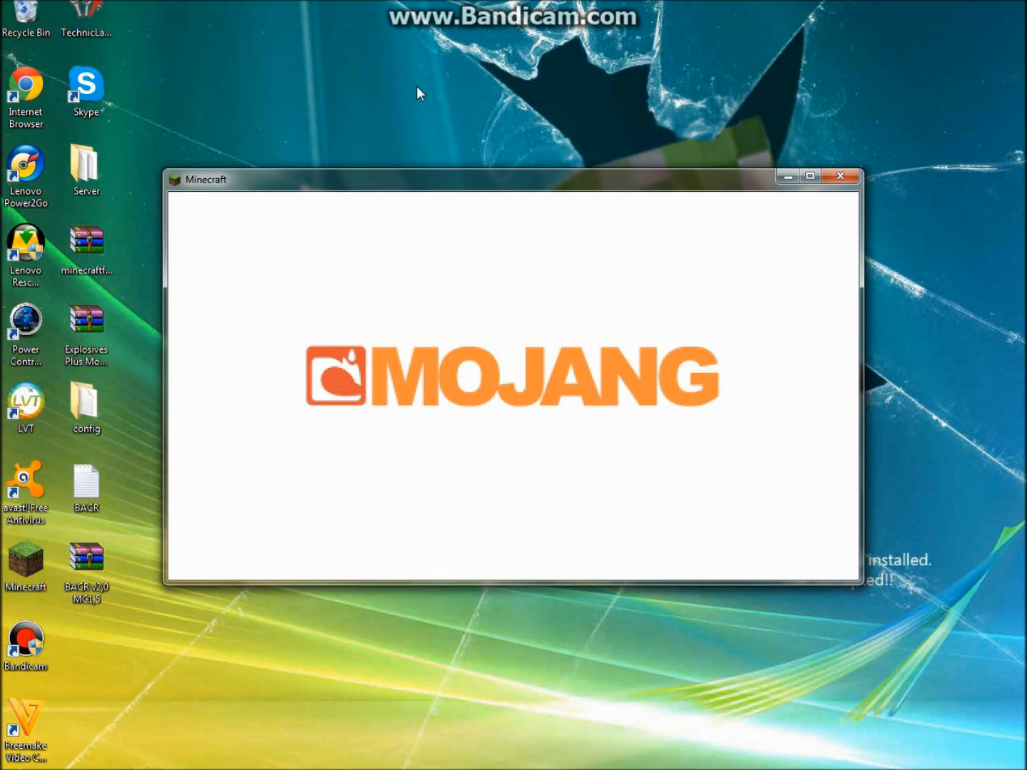
{"action": "mouse_move", "coordinate": [709, 191]}
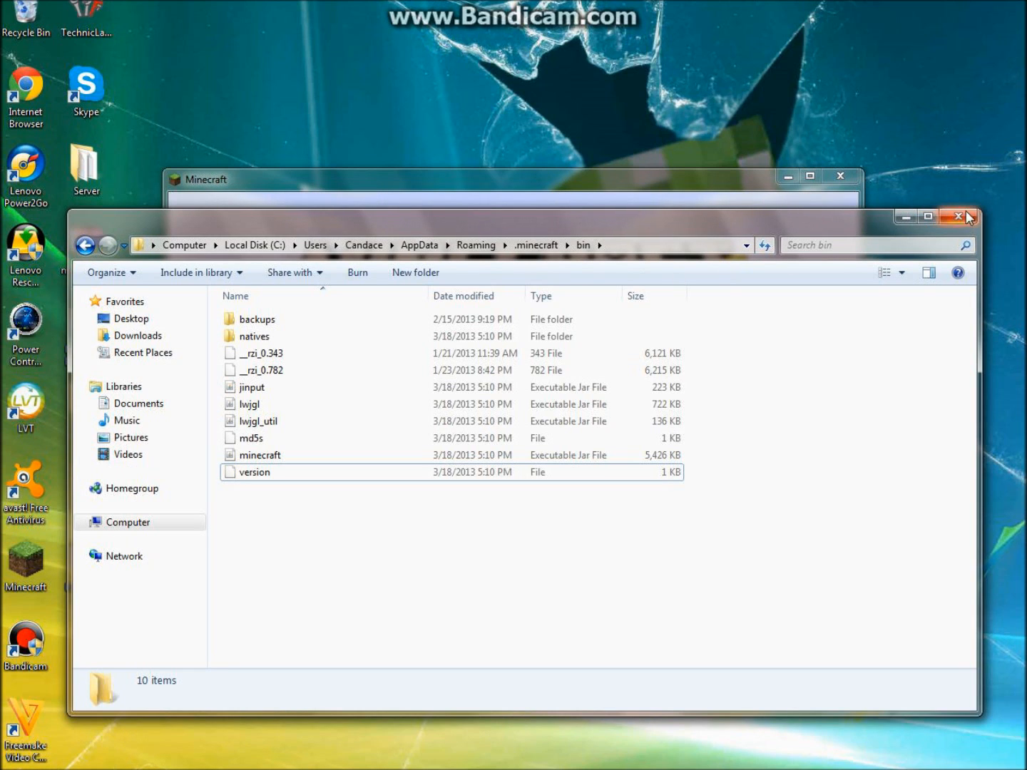
Run %appdata% and browse into the .minecraft bin folder.
{"action": "left_click", "coordinate": [958, 217]}
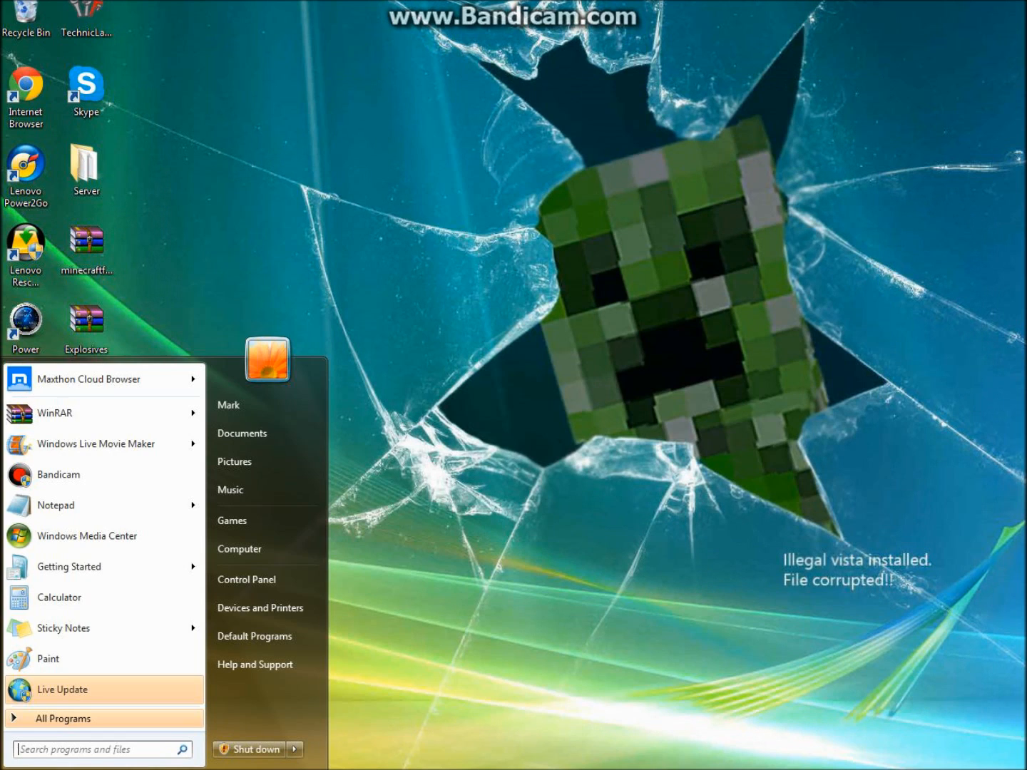
{"action": "type", "text": "%a"}
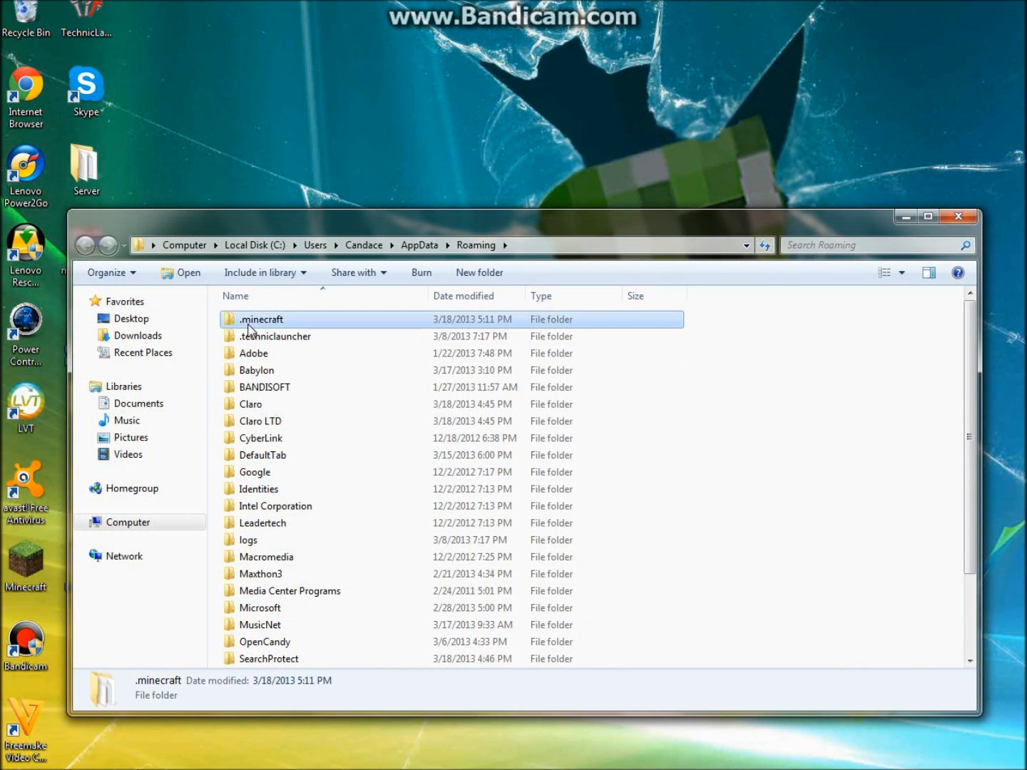
{"action": "double_click", "coordinate": [262, 318]}
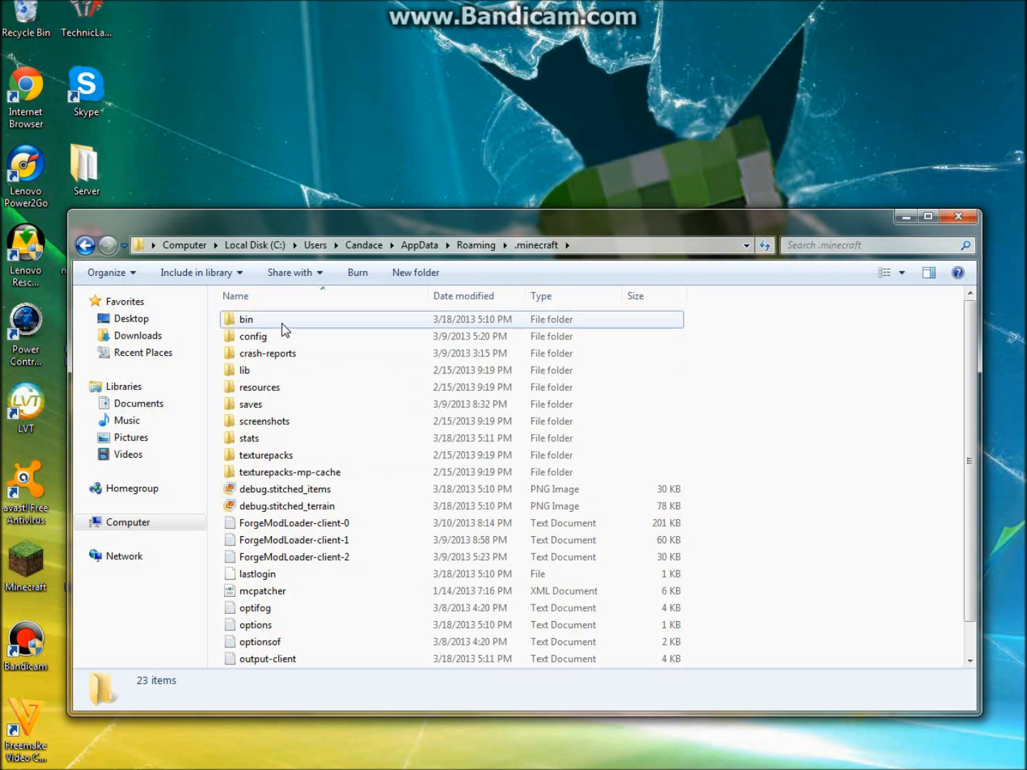
{"action": "double_click", "coordinate": [245, 318]}
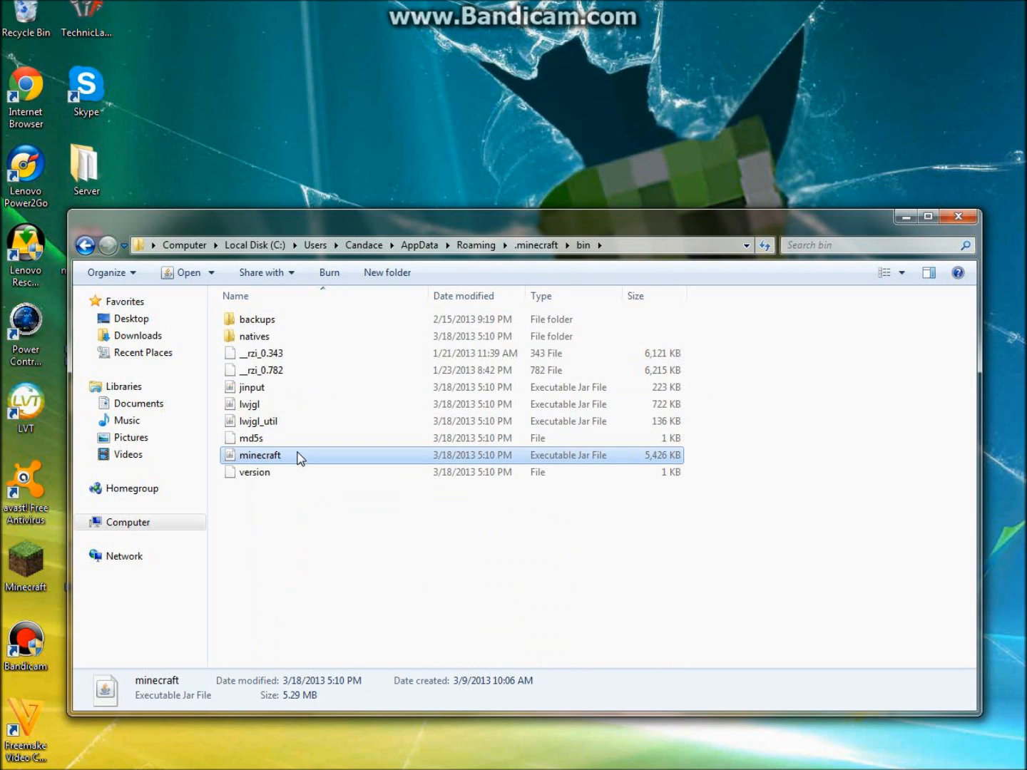
Open minecraft.jar with the WinRAR archiver.
{"action": "right_click", "coordinate": [260, 455]}
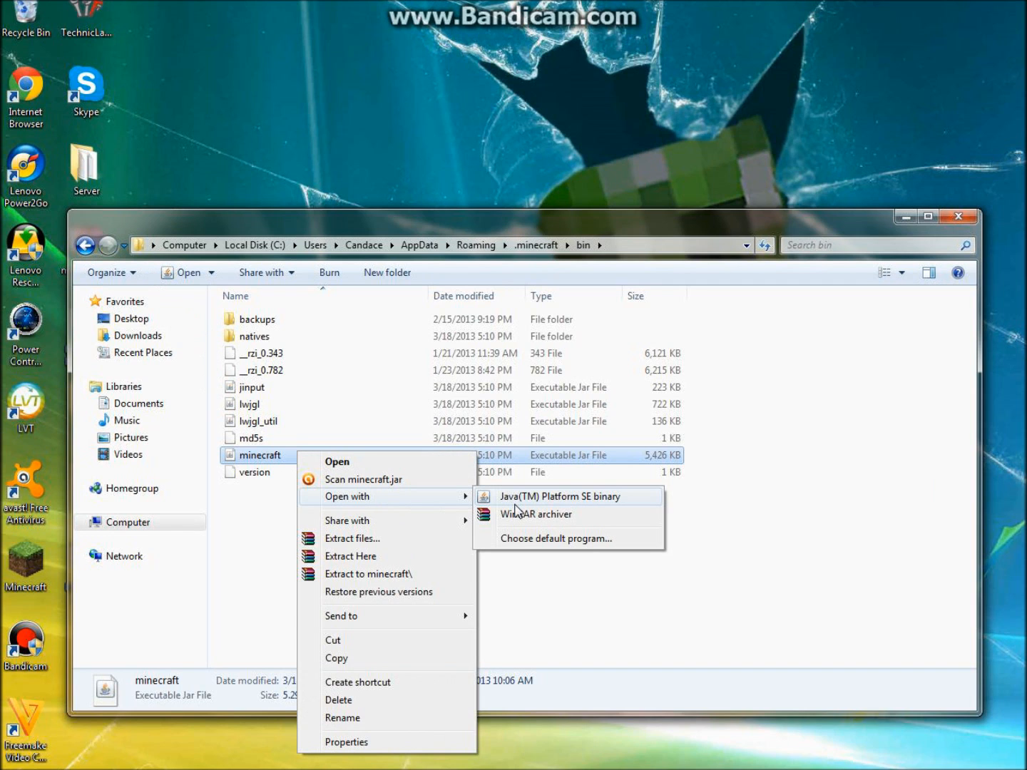
{"action": "left_click", "coordinate": [537, 513]}
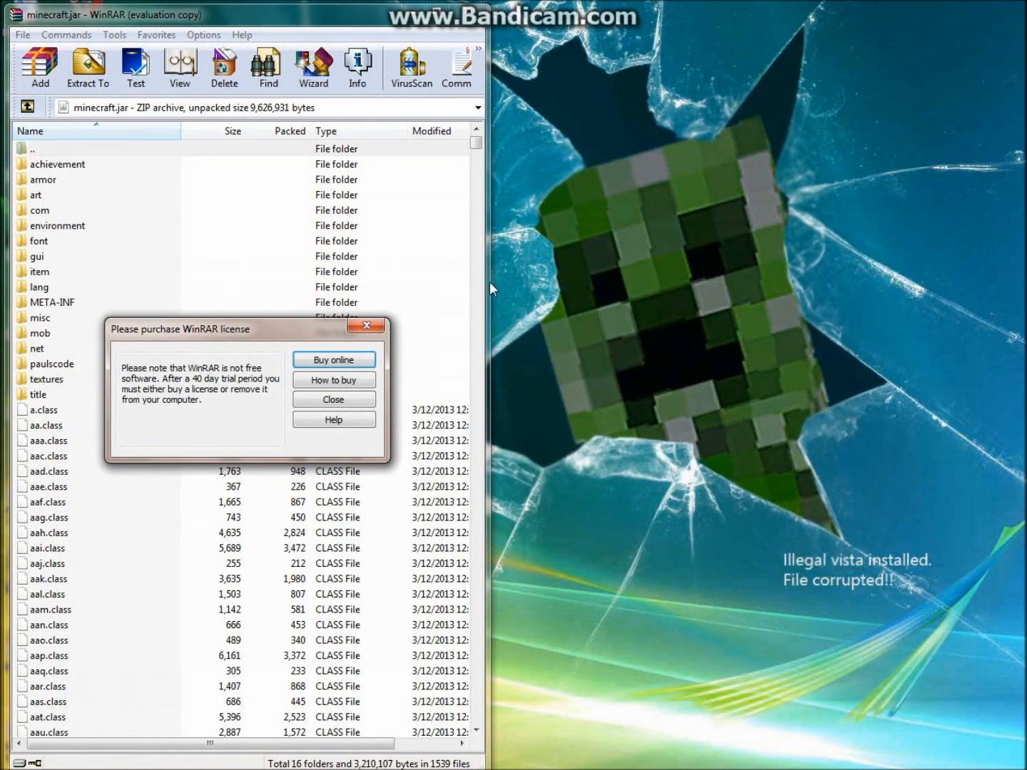
Dismiss the license reminder, delete META-INF from minecraft.jar and close the archive.
{"action": "left_click", "coordinate": [334, 399]}
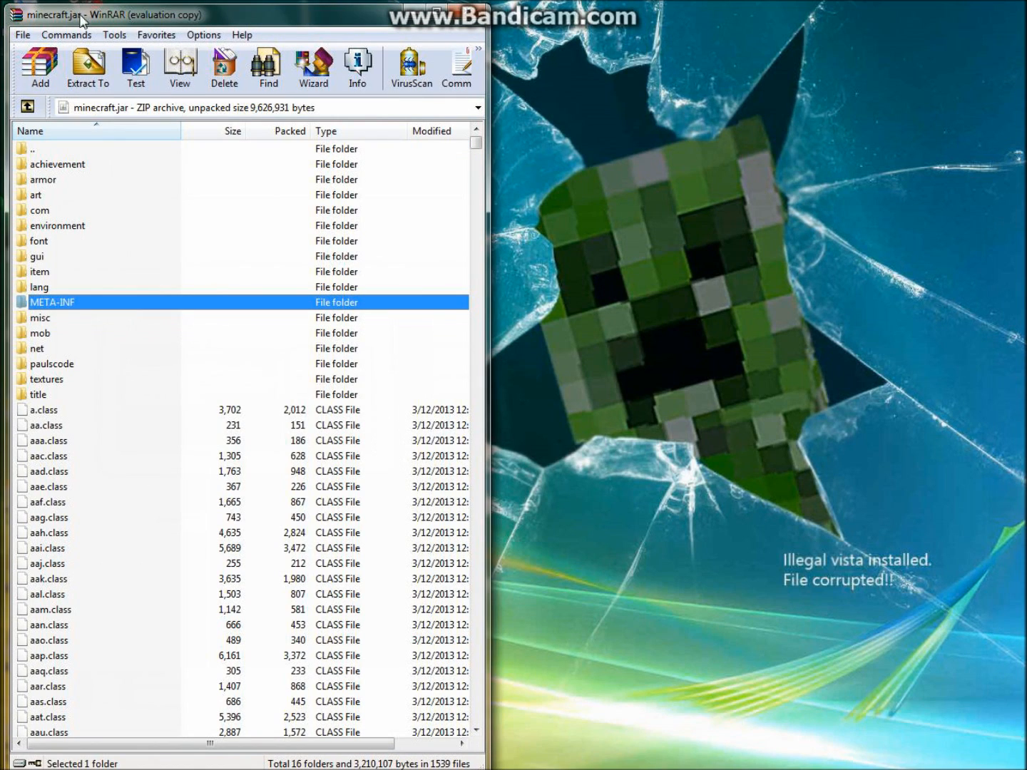
{"action": "left_click", "coordinate": [223, 69]}
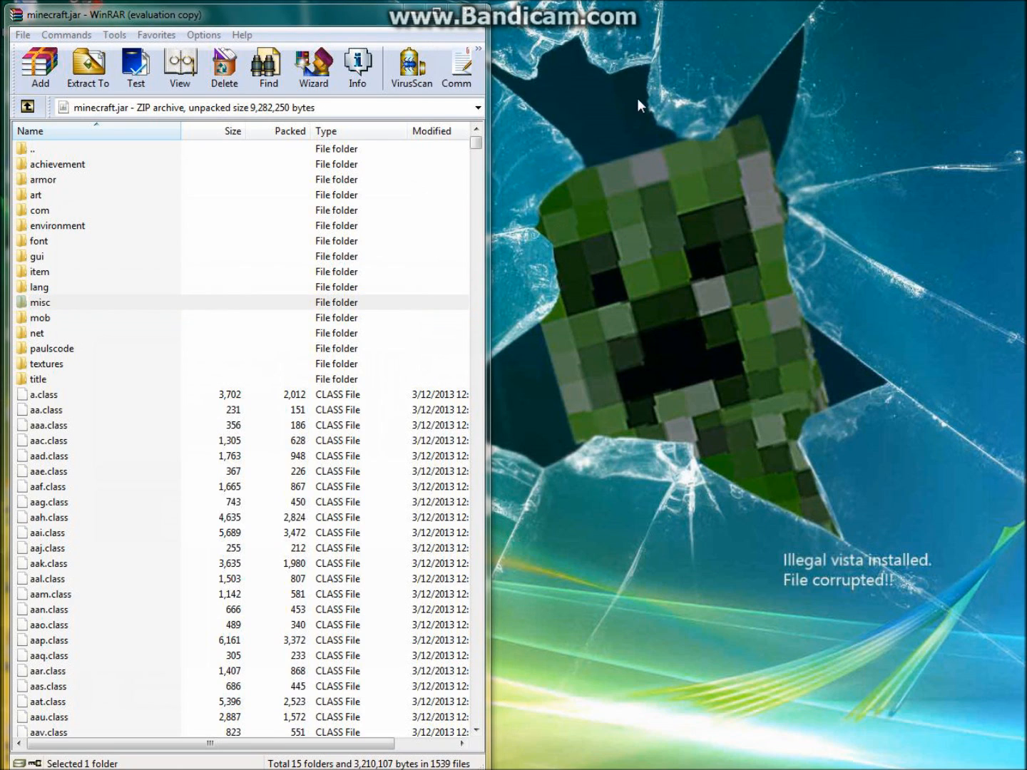
{"action": "left_click", "coordinate": [465, 15]}
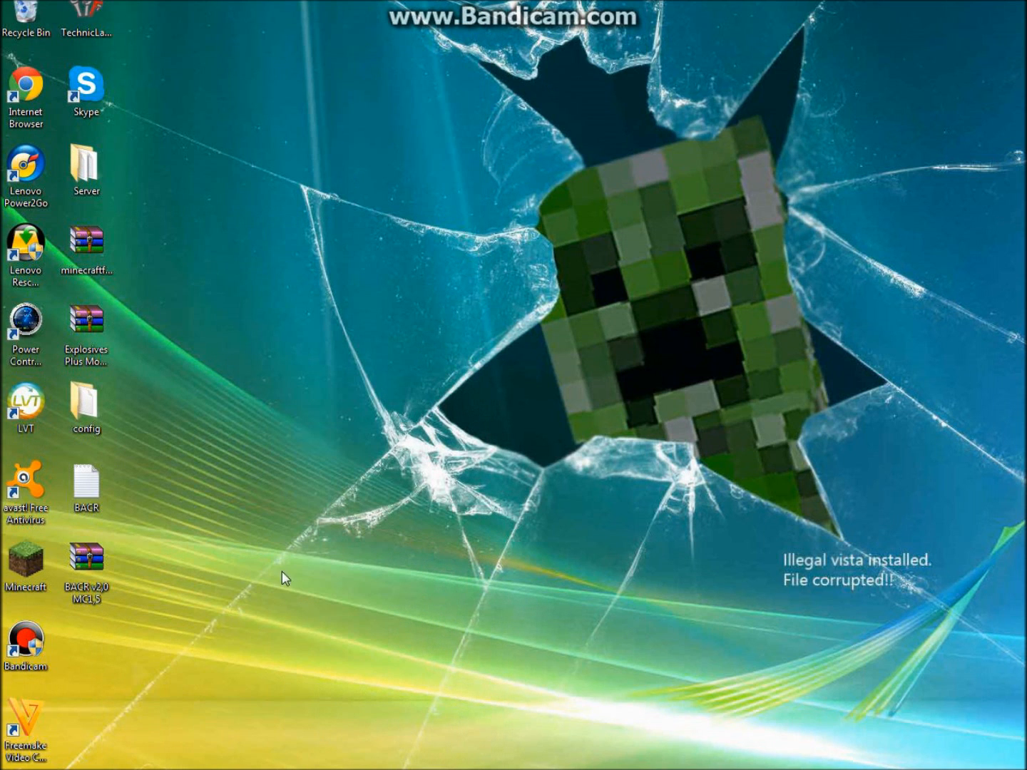
{"action": "mouse_move", "coordinate": [227, 606]}
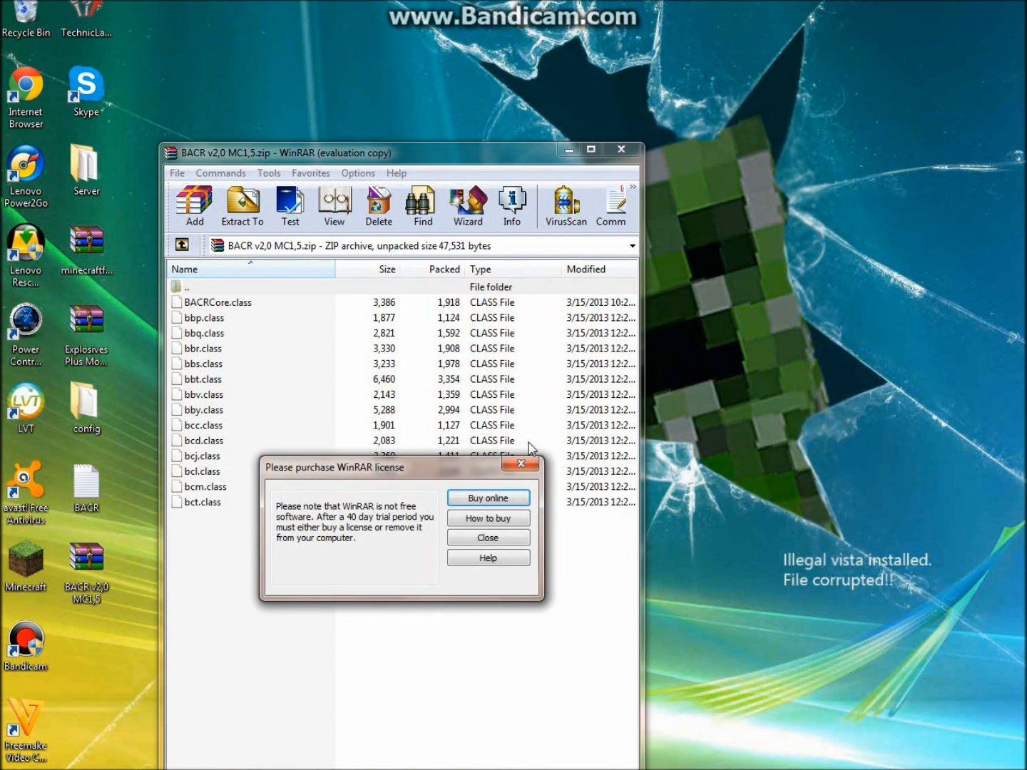
Select all 14 class files in BACR v2.0 MC1.5.zip and drag them into minecraft.jar.
{"action": "left_click", "coordinate": [488, 536]}
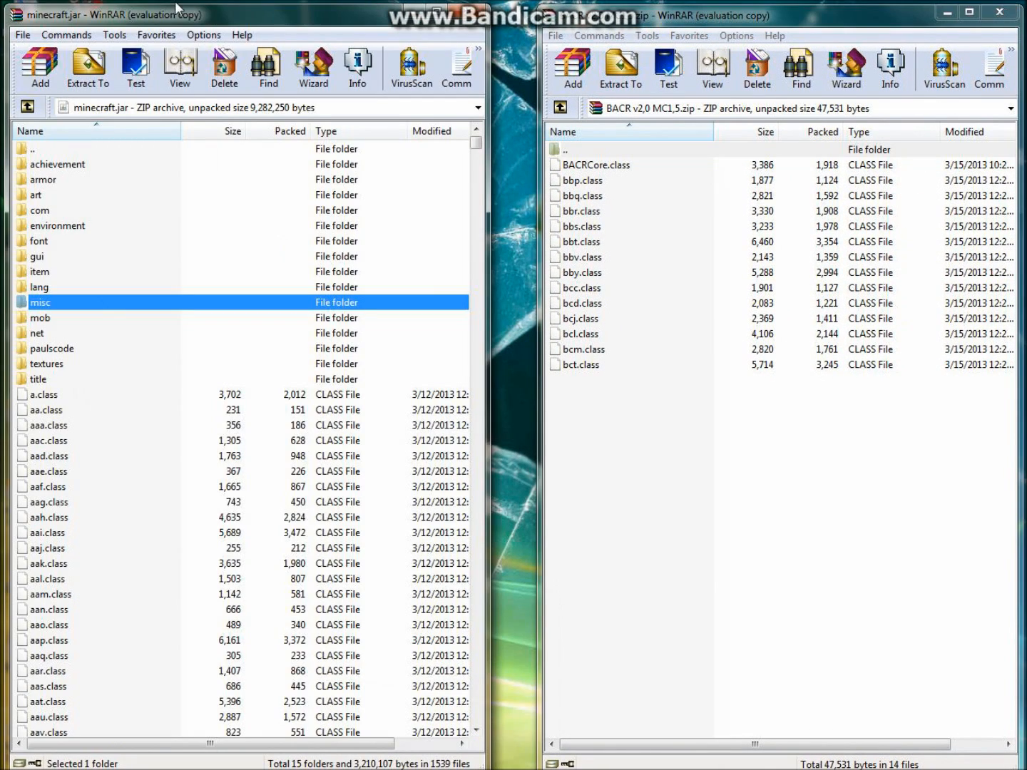
{"action": "left_click", "coordinate": [582, 318]}
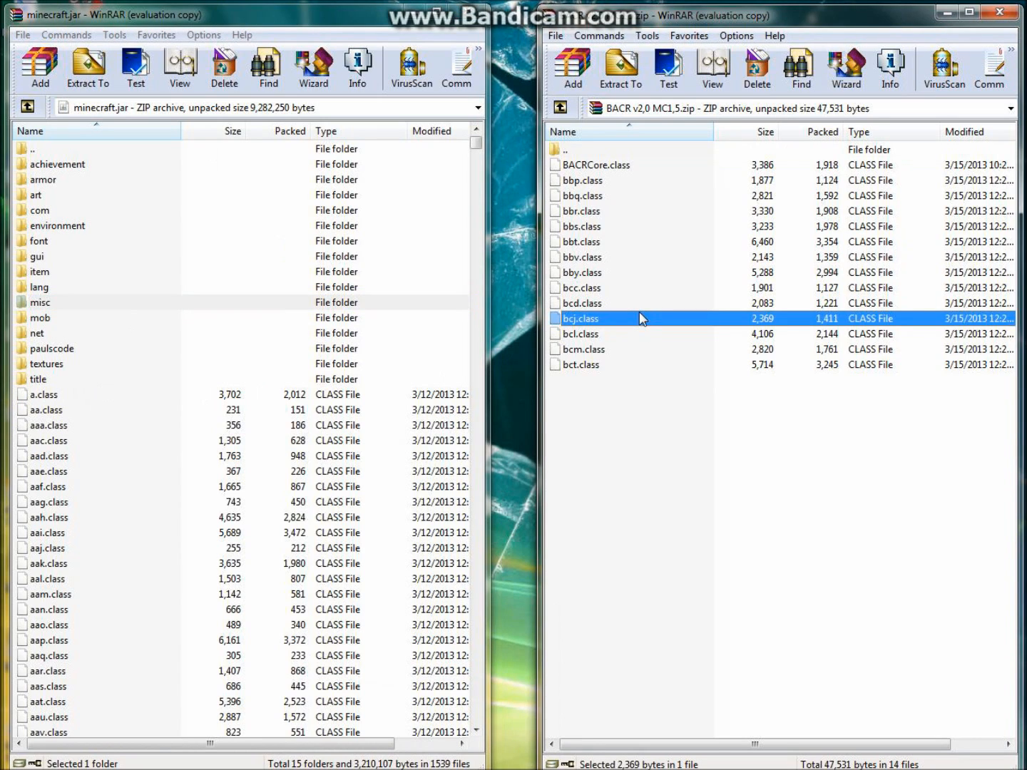
{"action": "key", "text": "ctrl+a"}
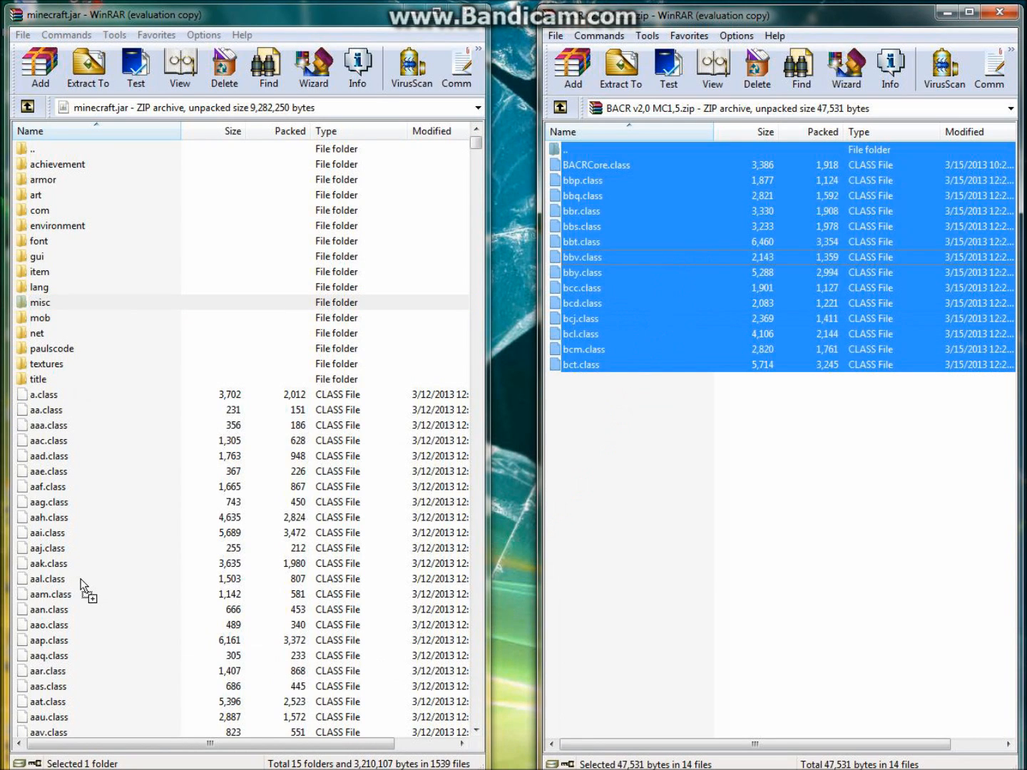
{"action": "left_click", "coordinate": [40, 303]}
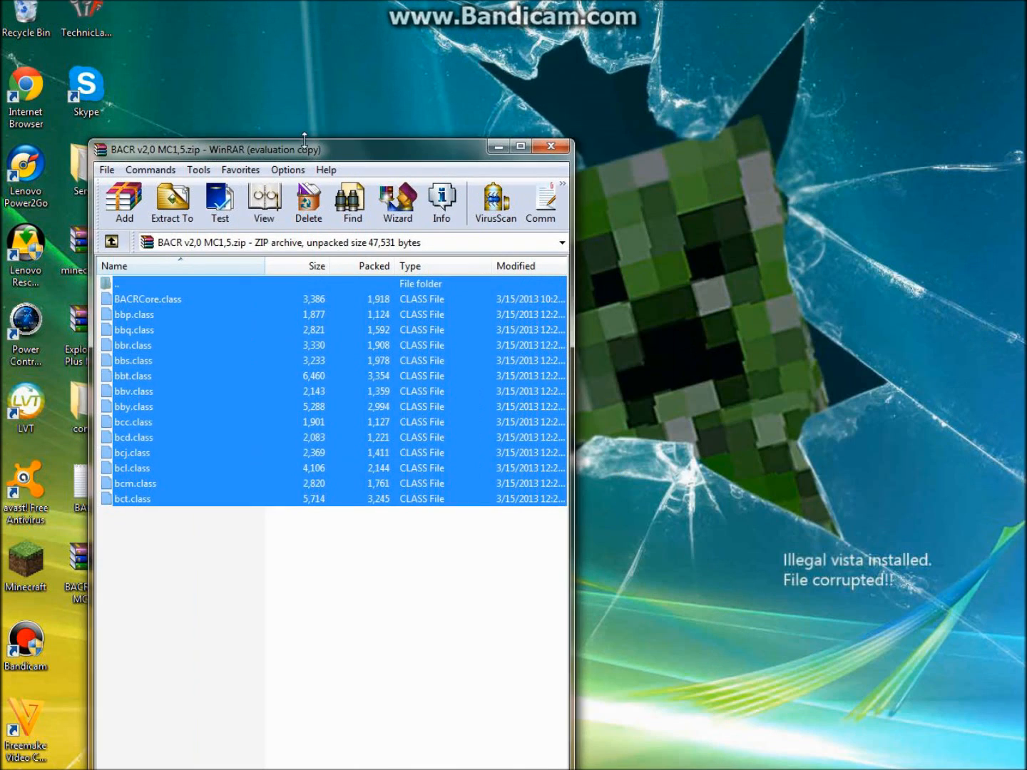
Close WinRAR, run %appdata% and open the .minecraft folder now holding the BACR folder.
{"action": "left_click", "coordinate": [551, 145]}
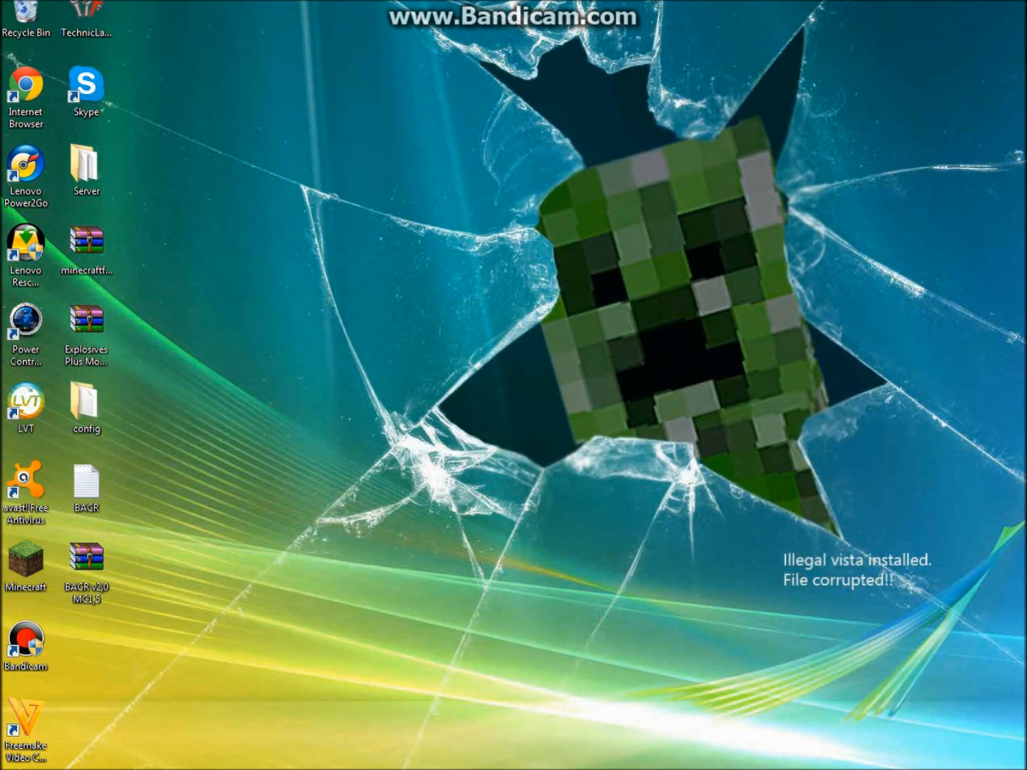
{"action": "left_click", "coordinate": [14, 763]}
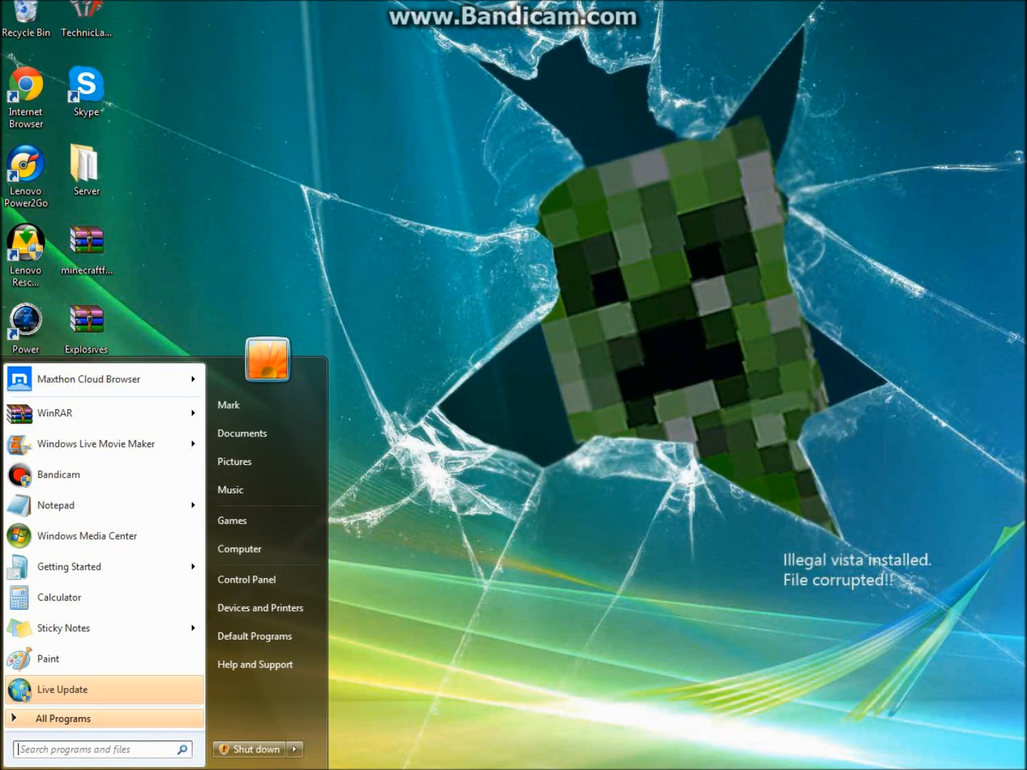
{"action": "type", "text": "%app"}
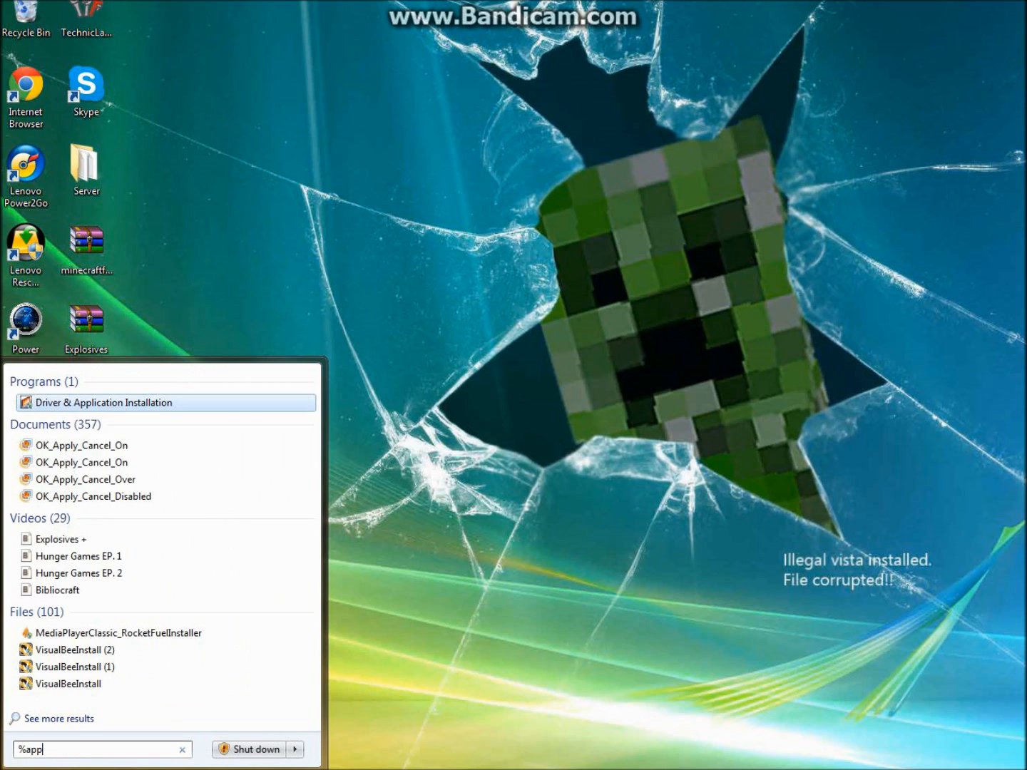
{"action": "type", "text": "daya"}
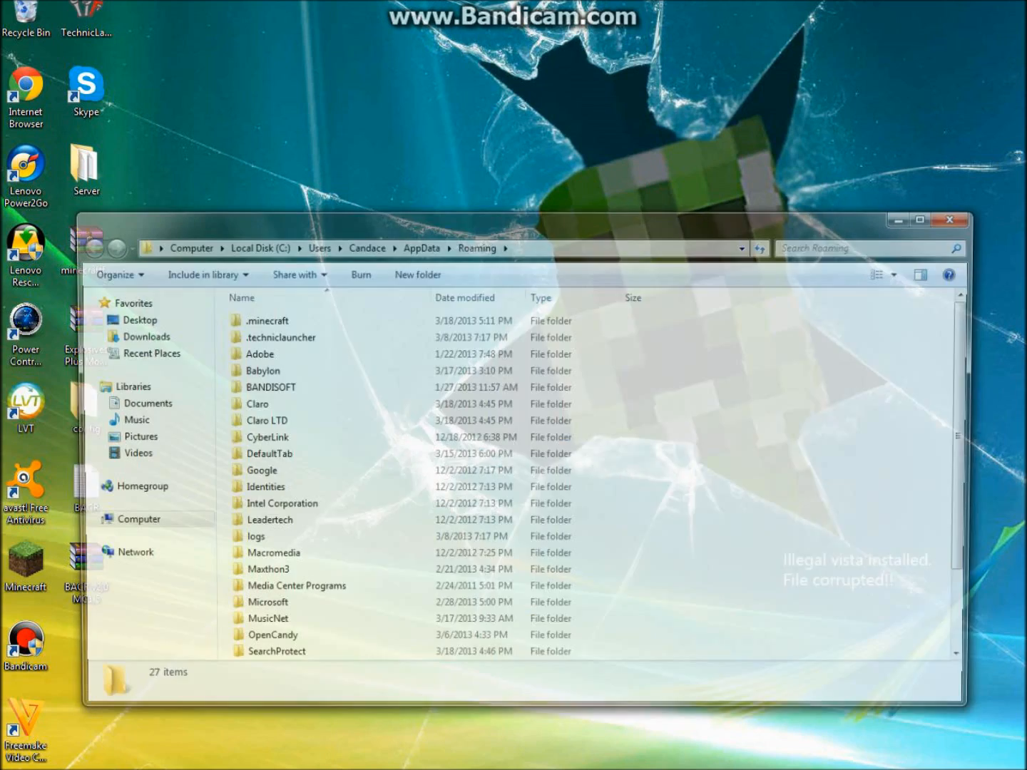
{"action": "double_click", "coordinate": [262, 320]}
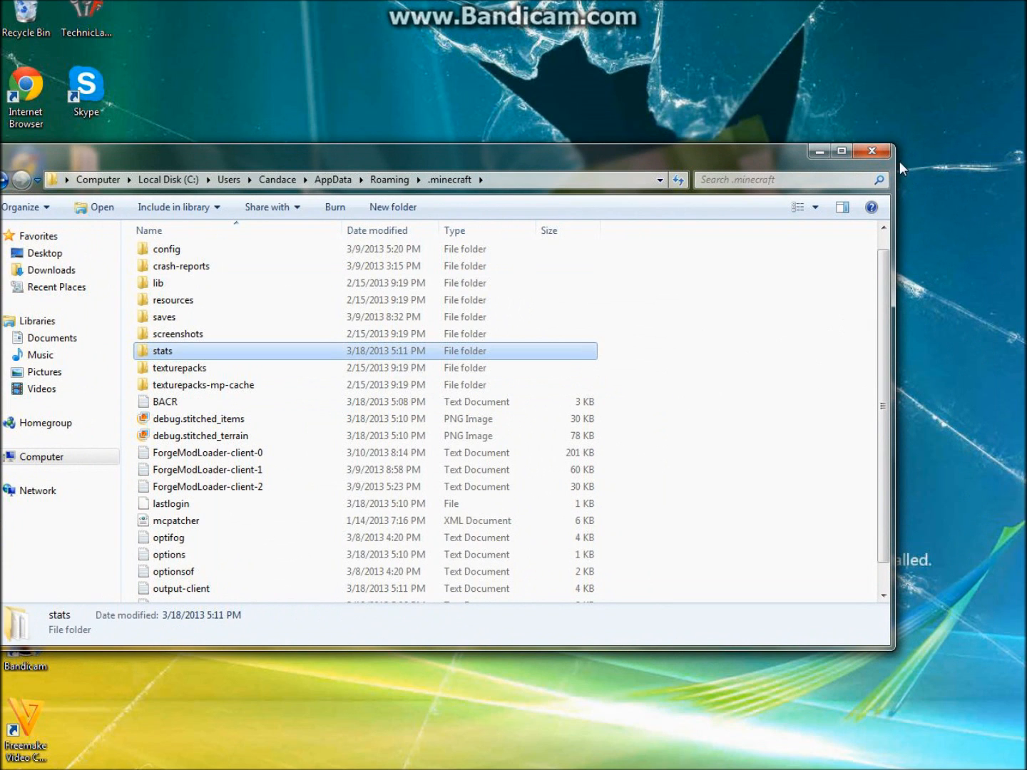
Close Explorer, relaunch Minecraft and log in to reach the main menu.
{"action": "left_click", "coordinate": [871, 151]}
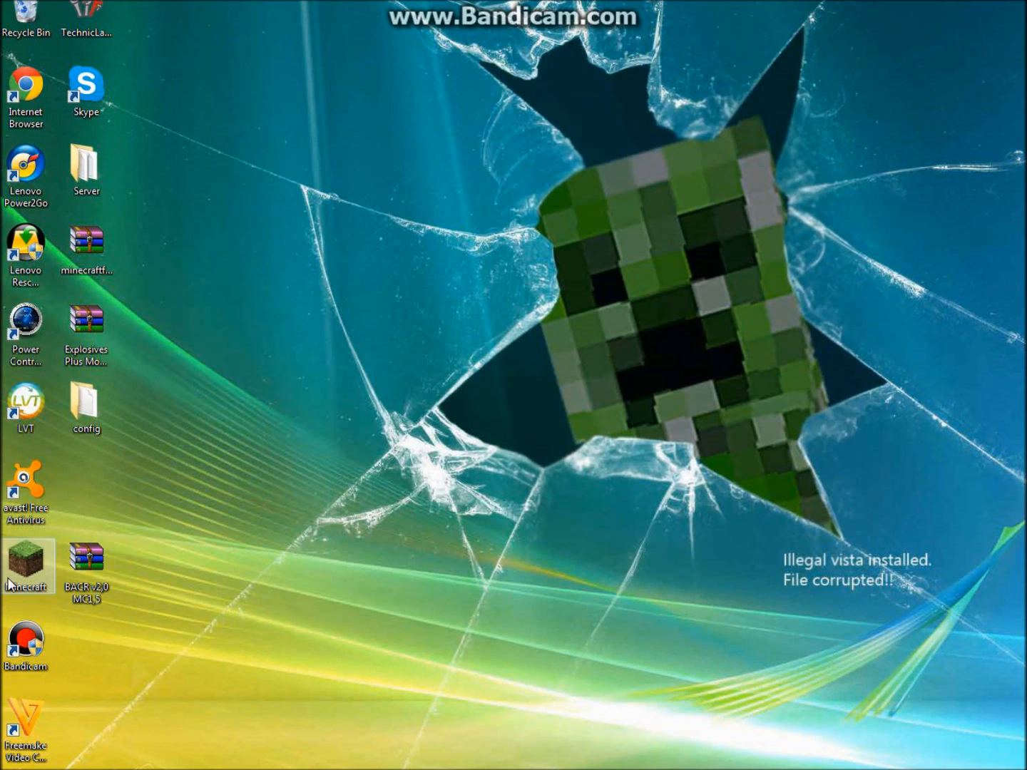
{"action": "double_click", "coordinate": [26, 558]}
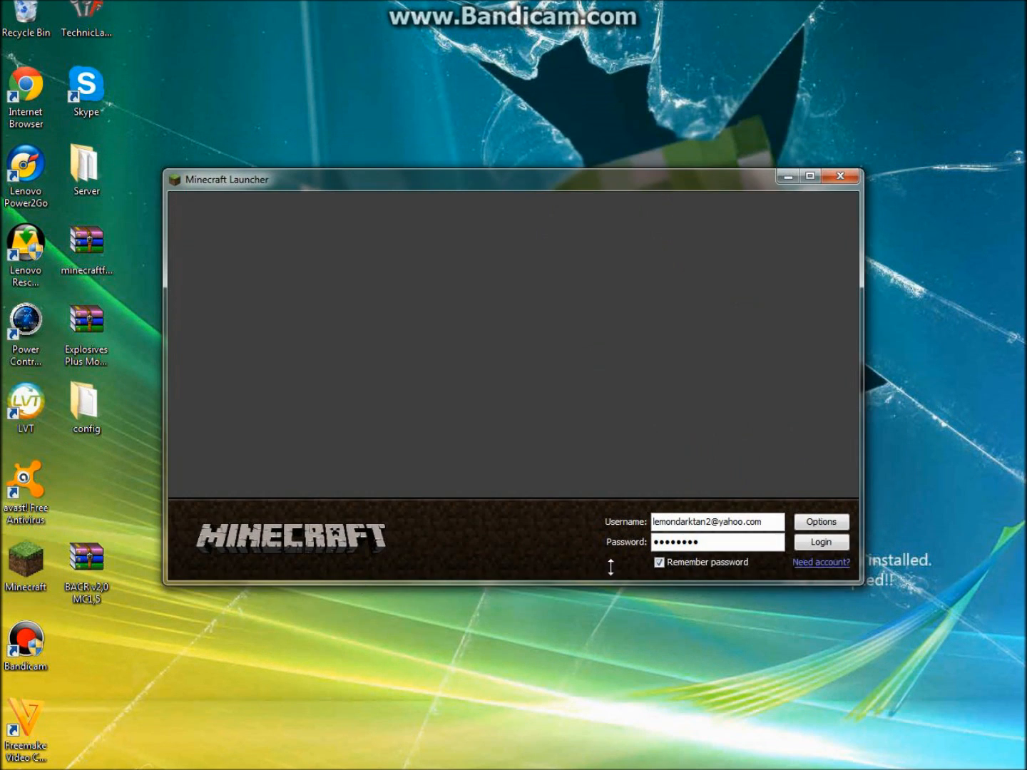
{"action": "left_click", "coordinate": [821, 542]}
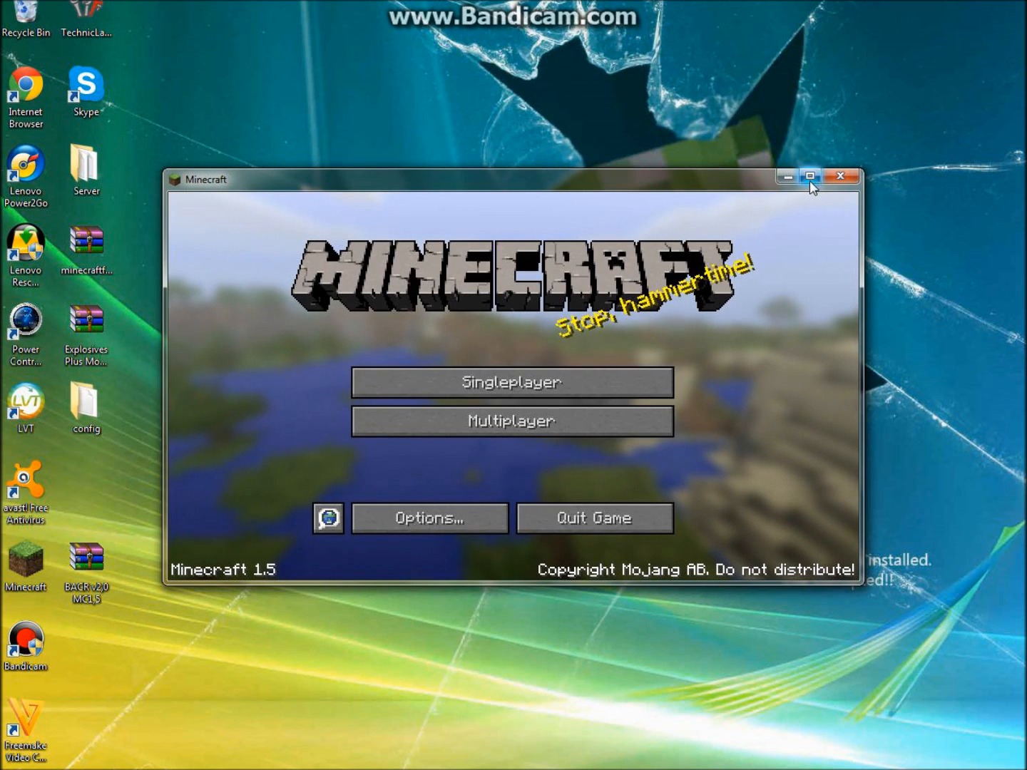
Play a saved singleplayer world and look around its snowy terrain.
{"action": "left_click", "coordinate": [511, 382]}
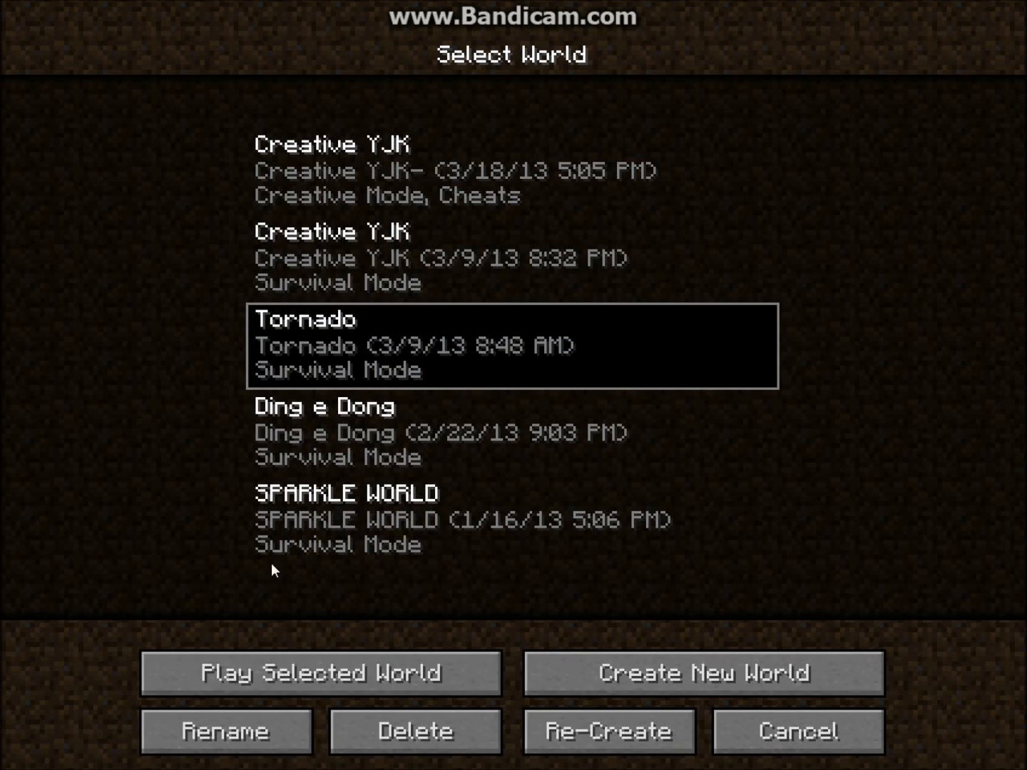
{"action": "left_click", "coordinate": [797, 732]}
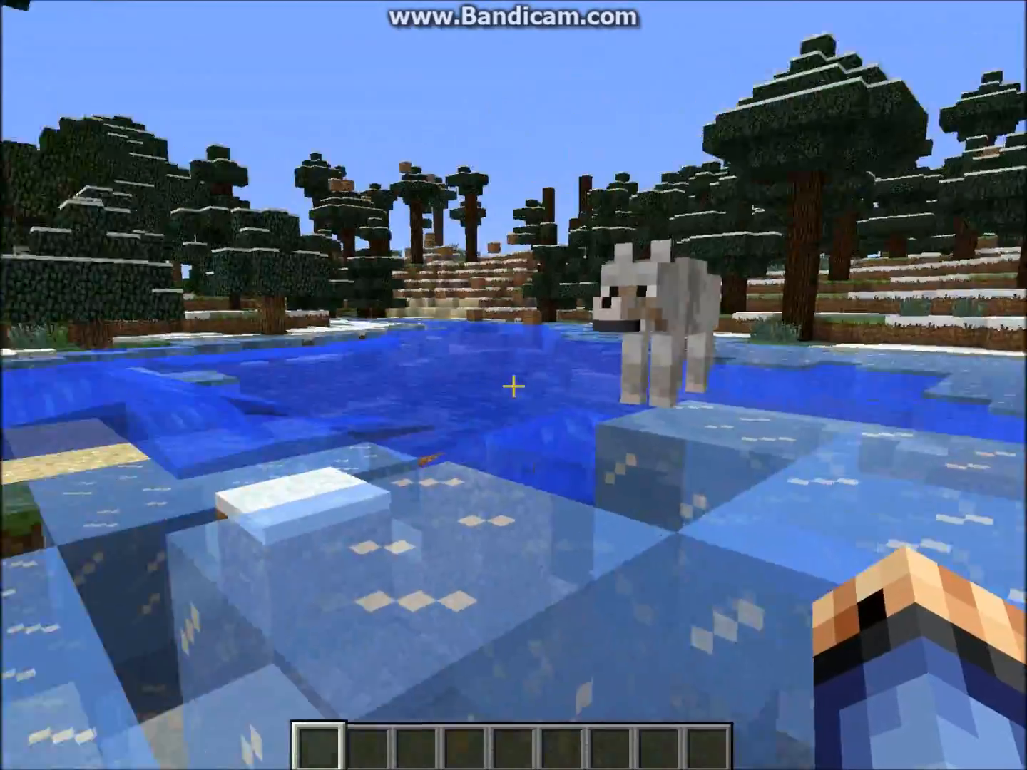
{"action": "mouse_move", "coordinate": [513, 385]}
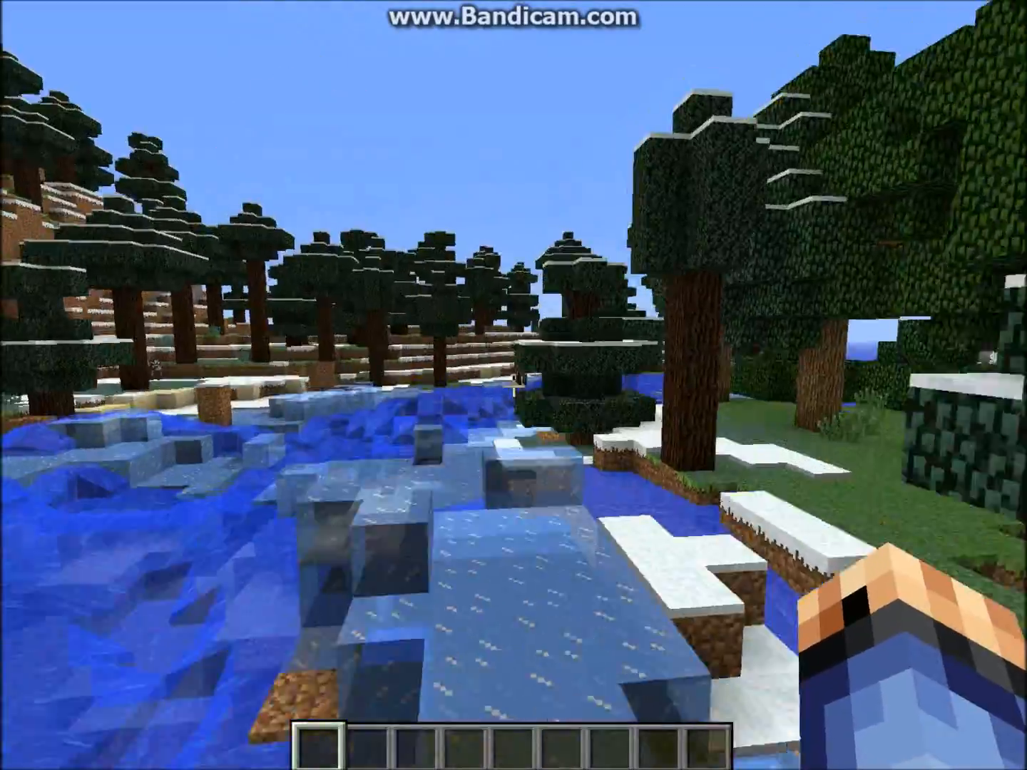
{"action": "mouse_move", "coordinate": [514, 386]}
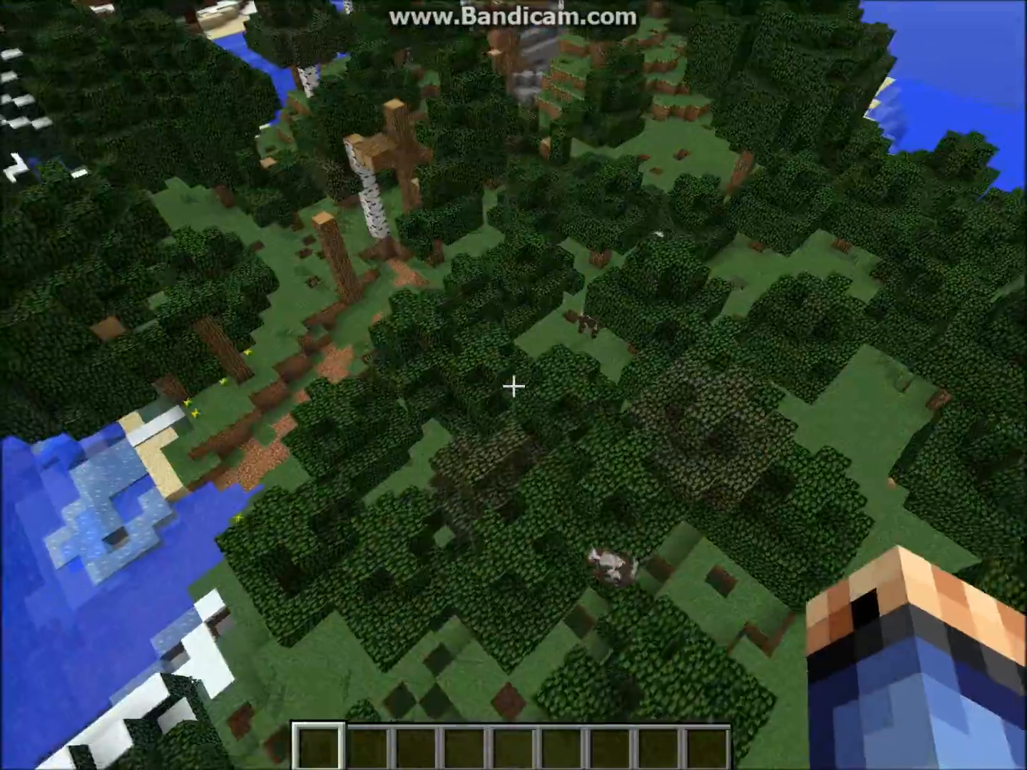
{"action": "mouse_move", "coordinate": [513, 385]}
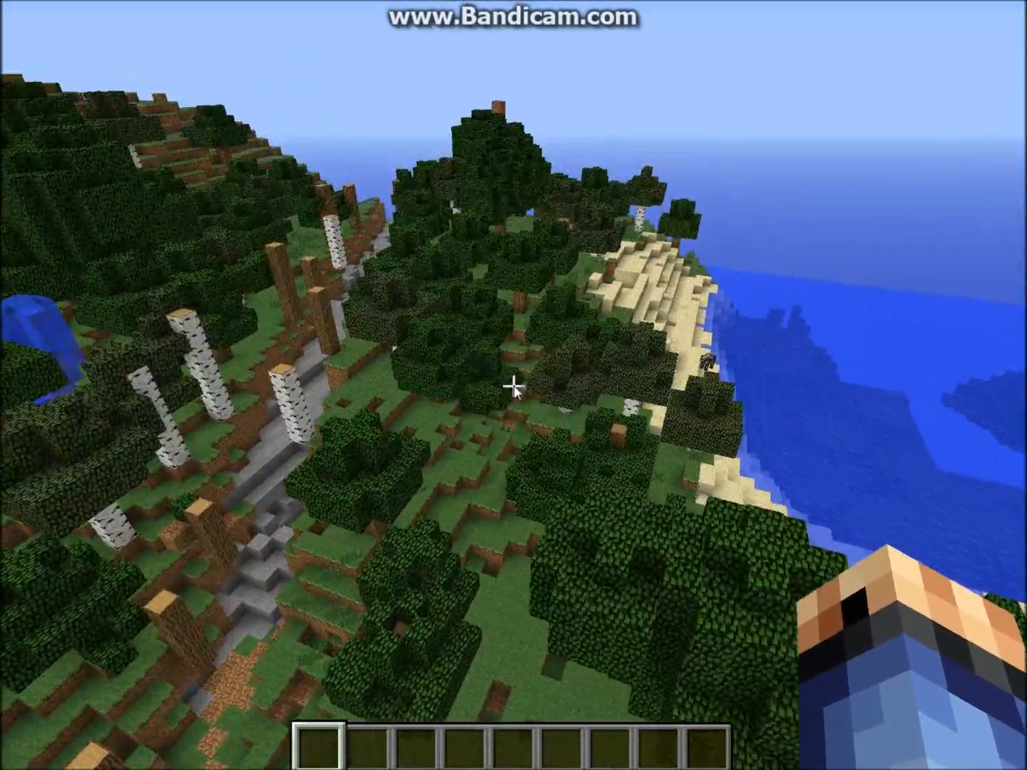
Search 'pi' in the creative inventory and put three spawn eggs in the hotbar.
{"action": "key", "text": "e"}
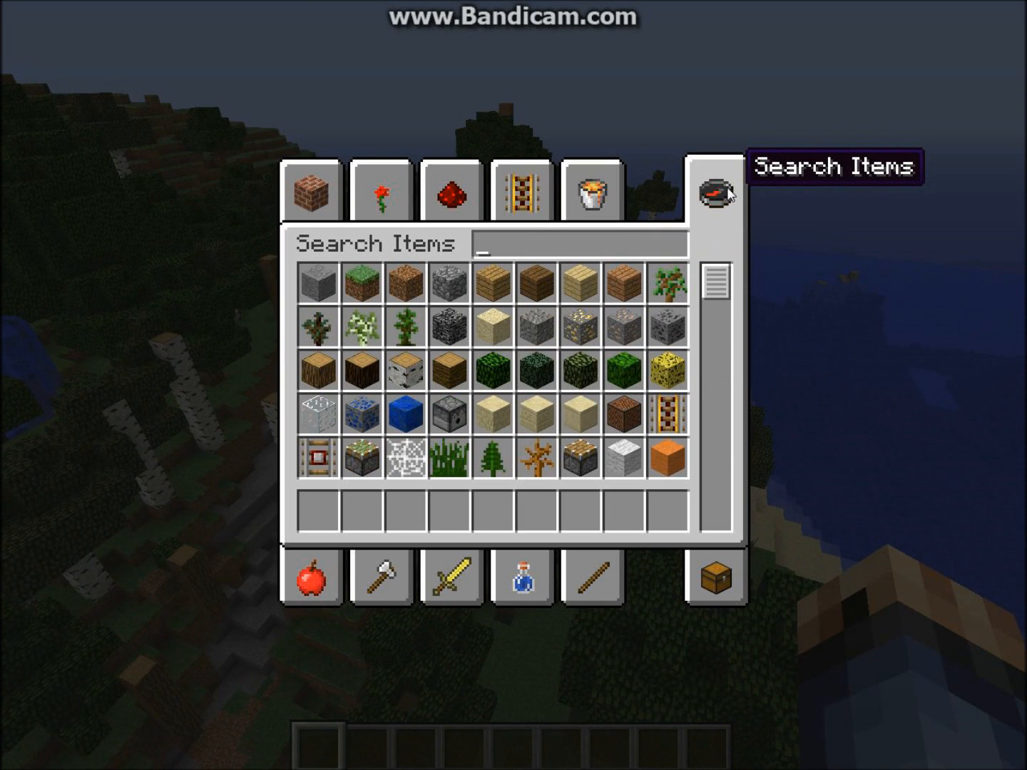
{"action": "type", "text": "pi"}
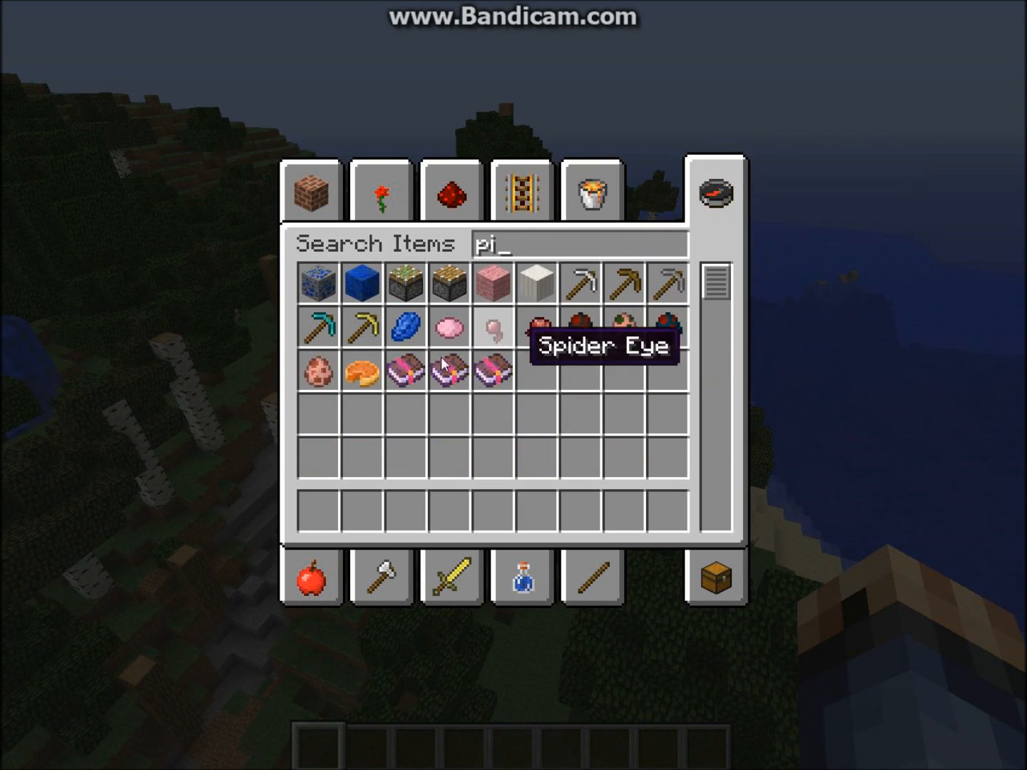
{"action": "mouse_move", "coordinate": [622, 328]}
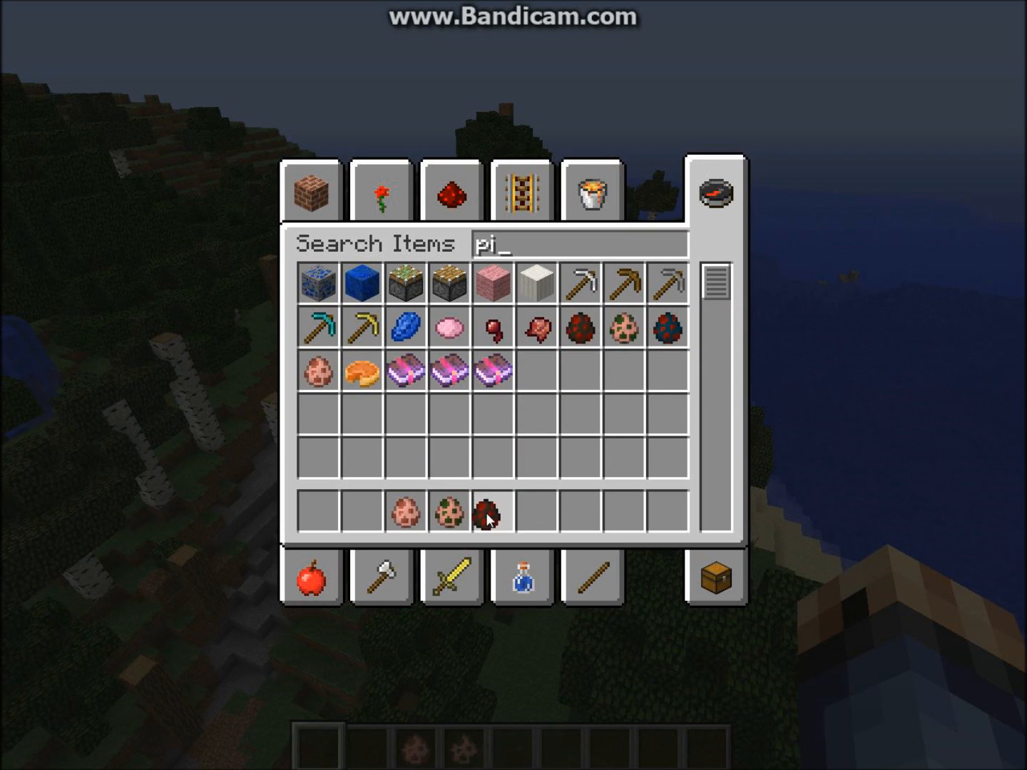
{"action": "key", "text": "Escape"}
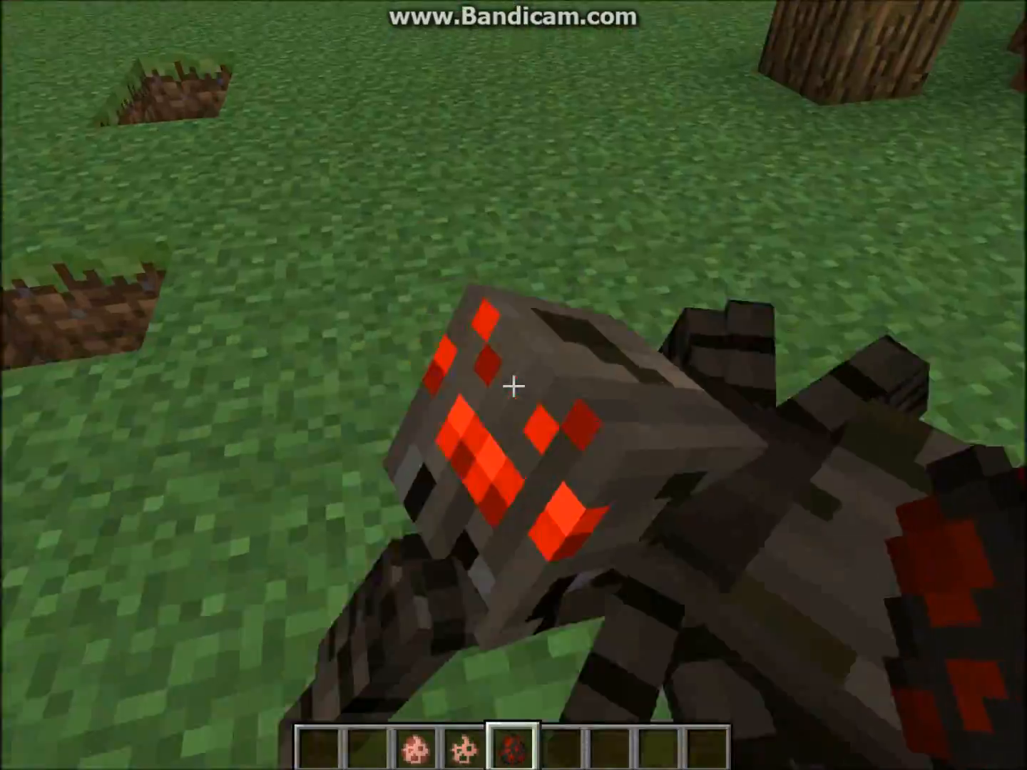
{"action": "mouse_move", "coordinate": [514, 386]}
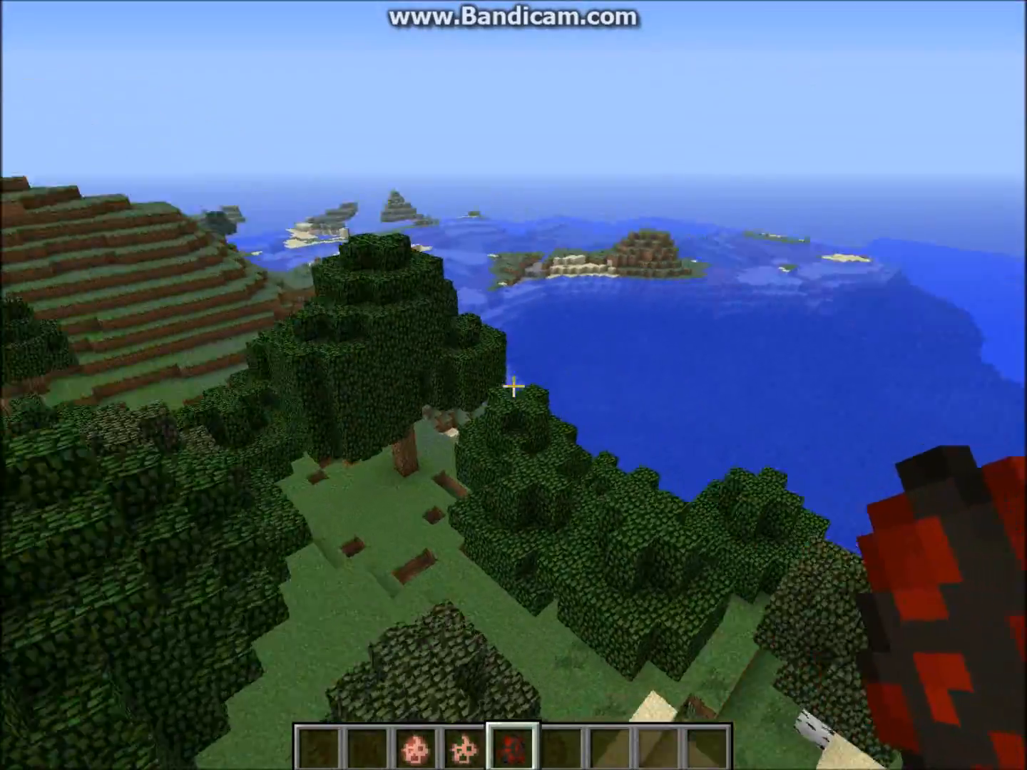
{"action": "mouse_move", "coordinate": [513, 385]}
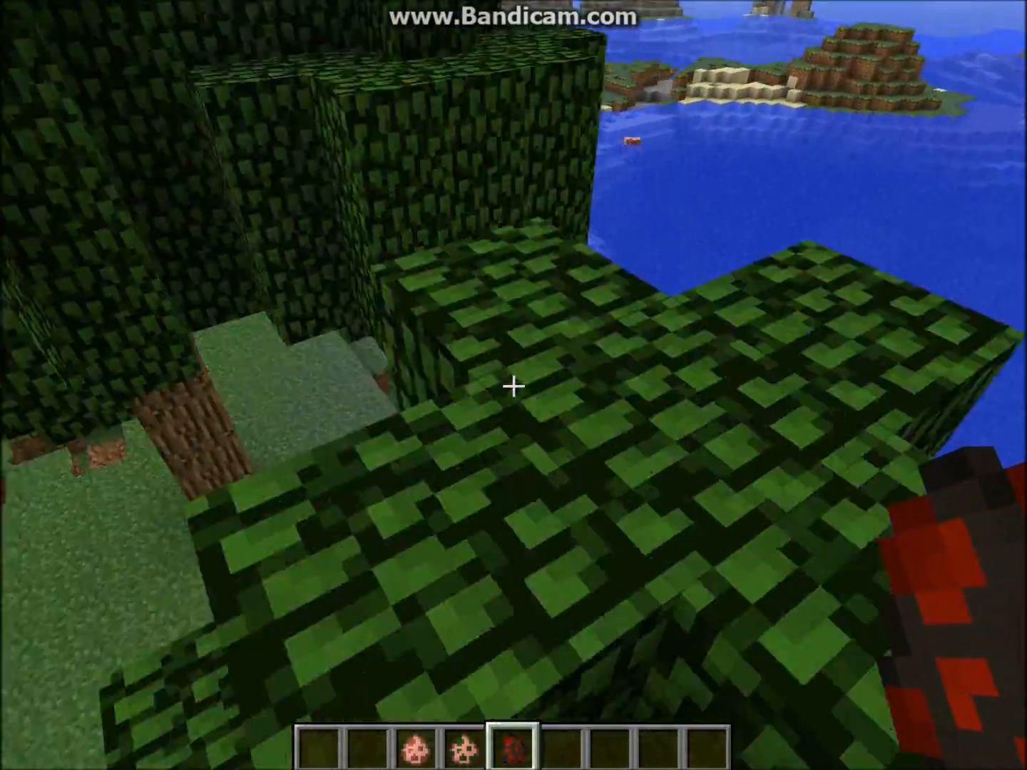
{"action": "mouse_move", "coordinate": [514, 385]}
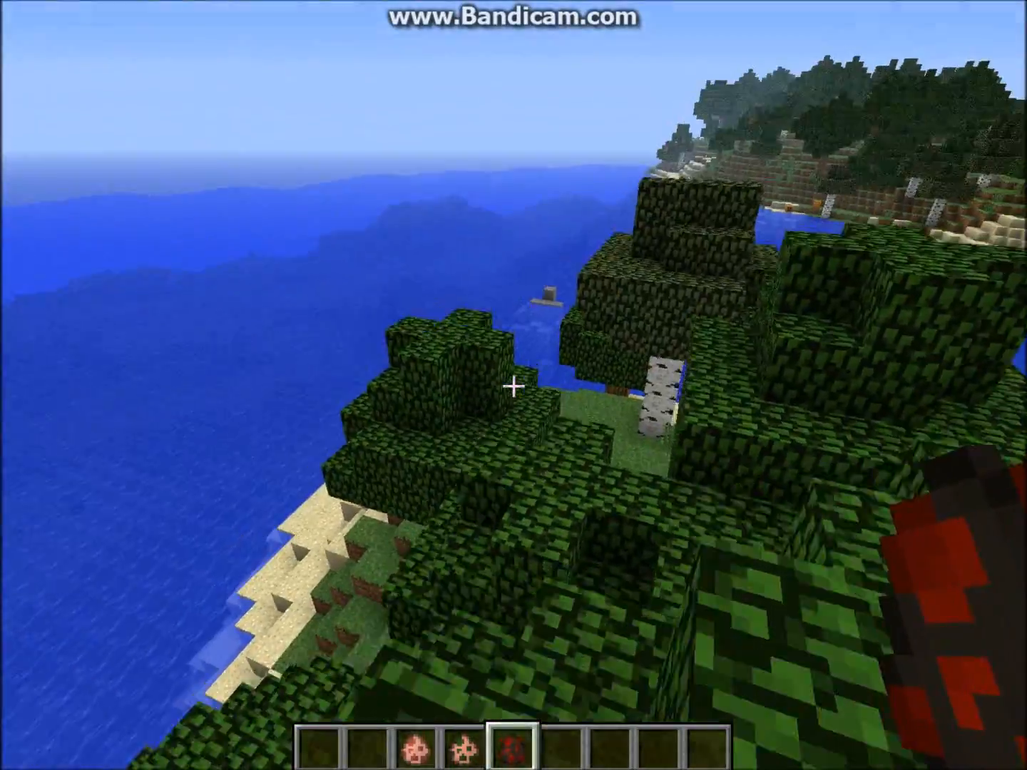
{"action": "mouse_move", "coordinate": [513, 385]}
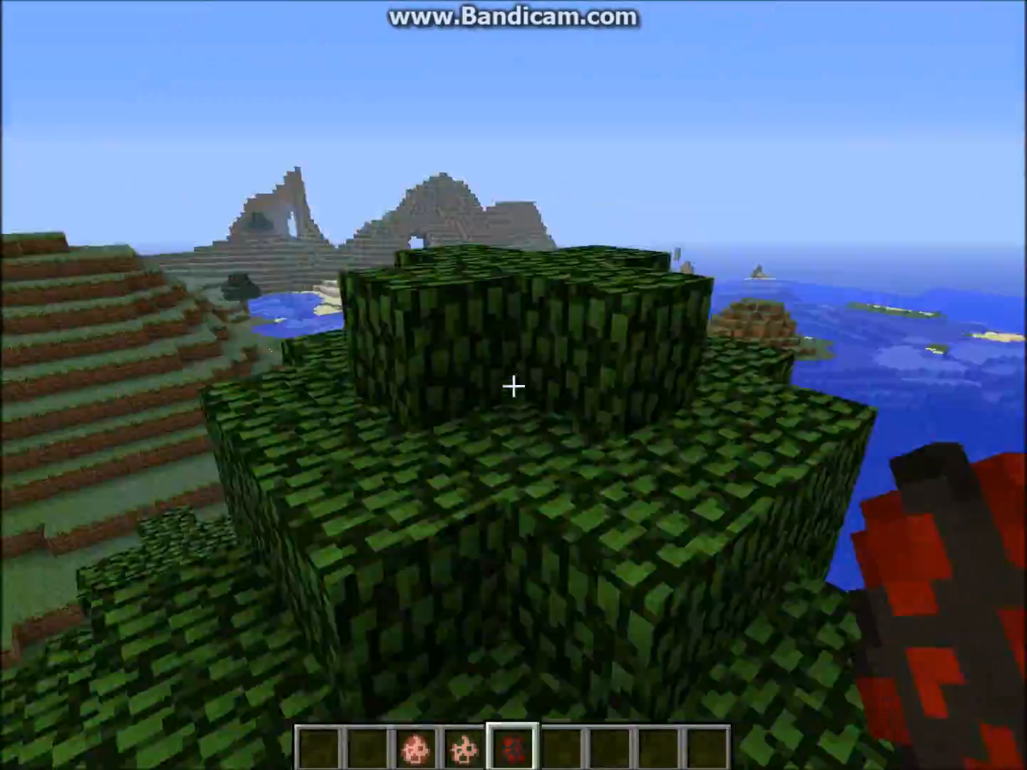
{"action": "mouse_move", "coordinate": [513, 385]}
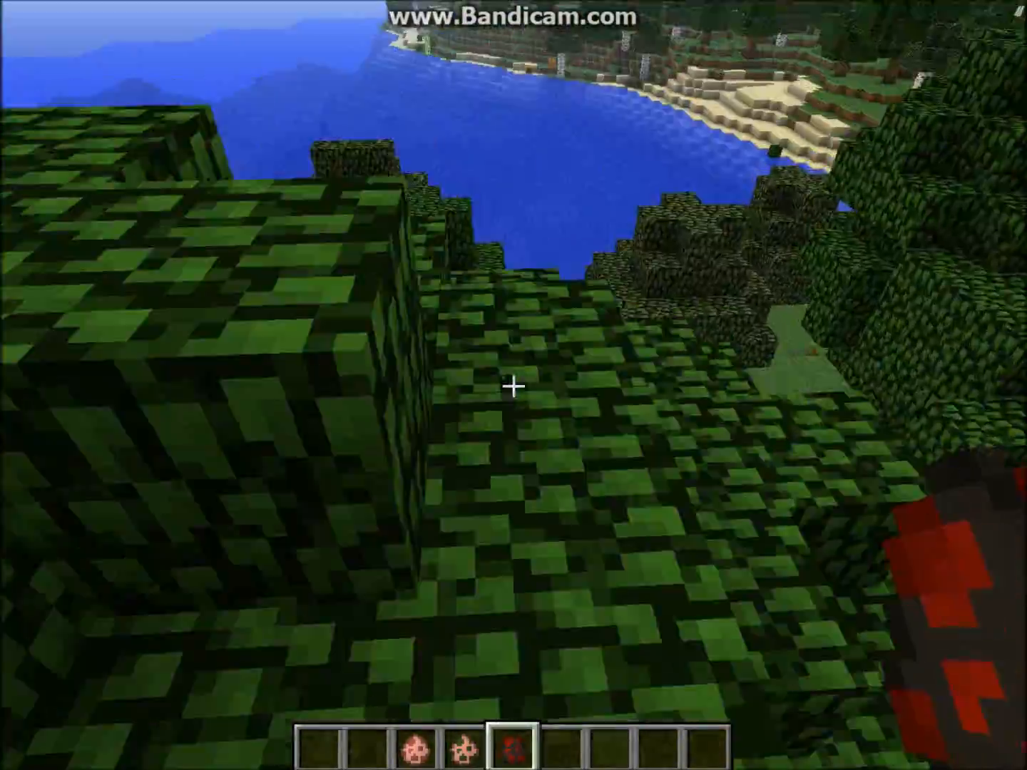